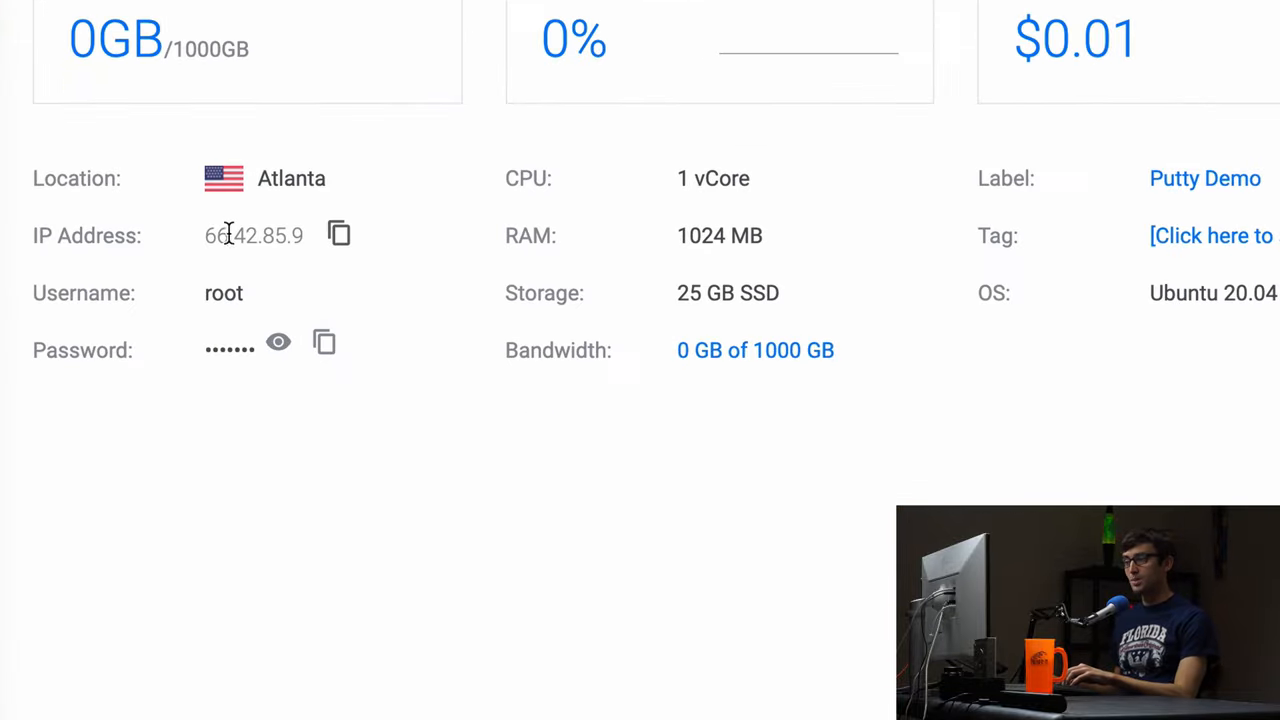
pyautogui.moveTo(483, 363)
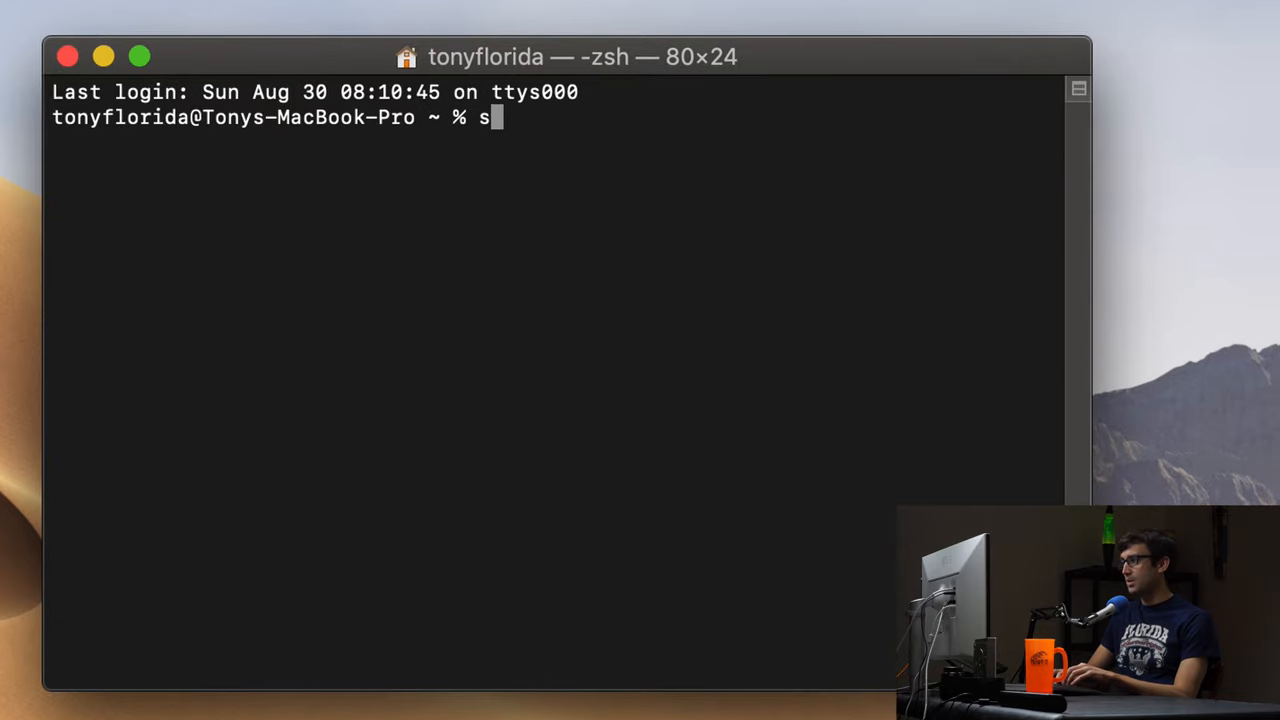
pyautogui.write('sh')
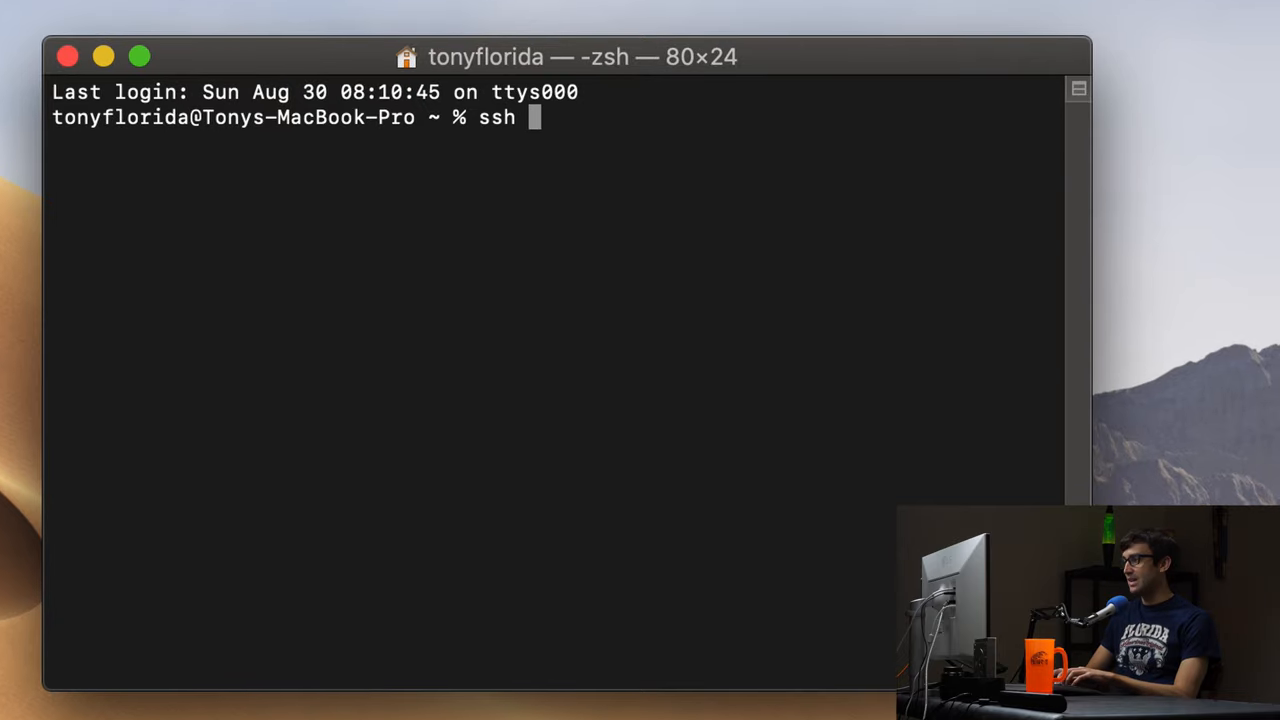
pyautogui.write('r')
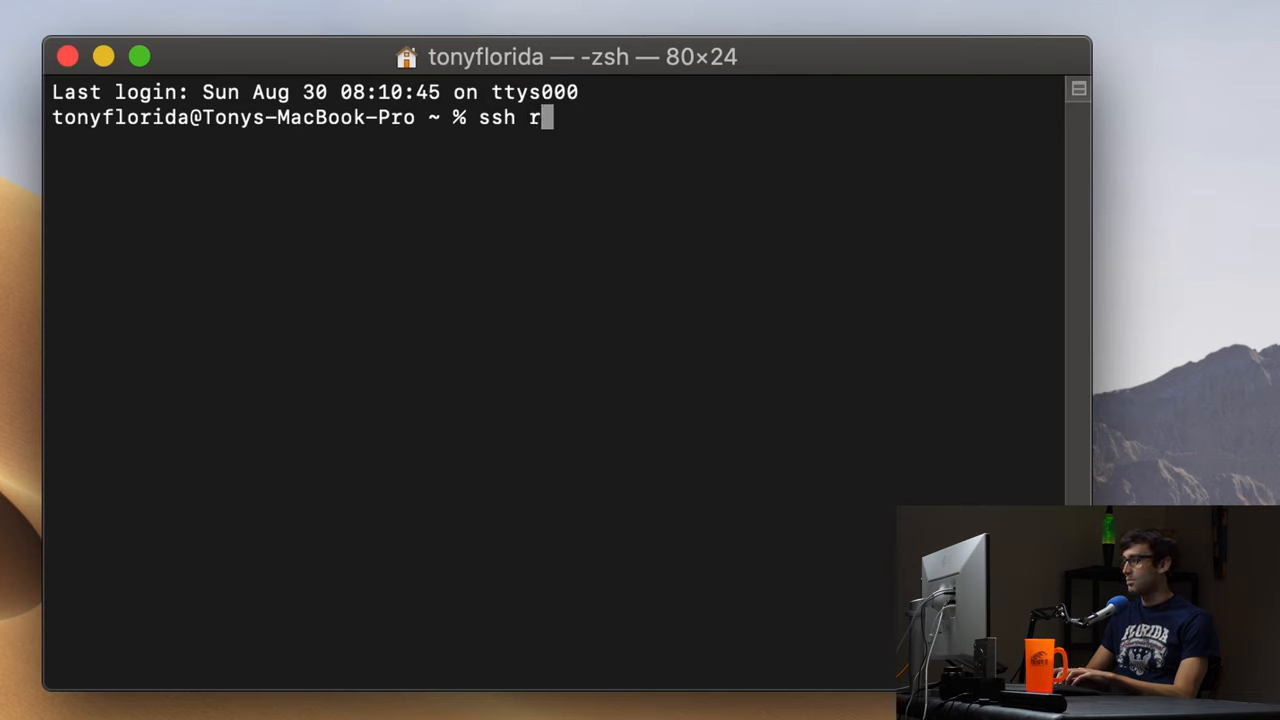
pyautogui.write('oot')
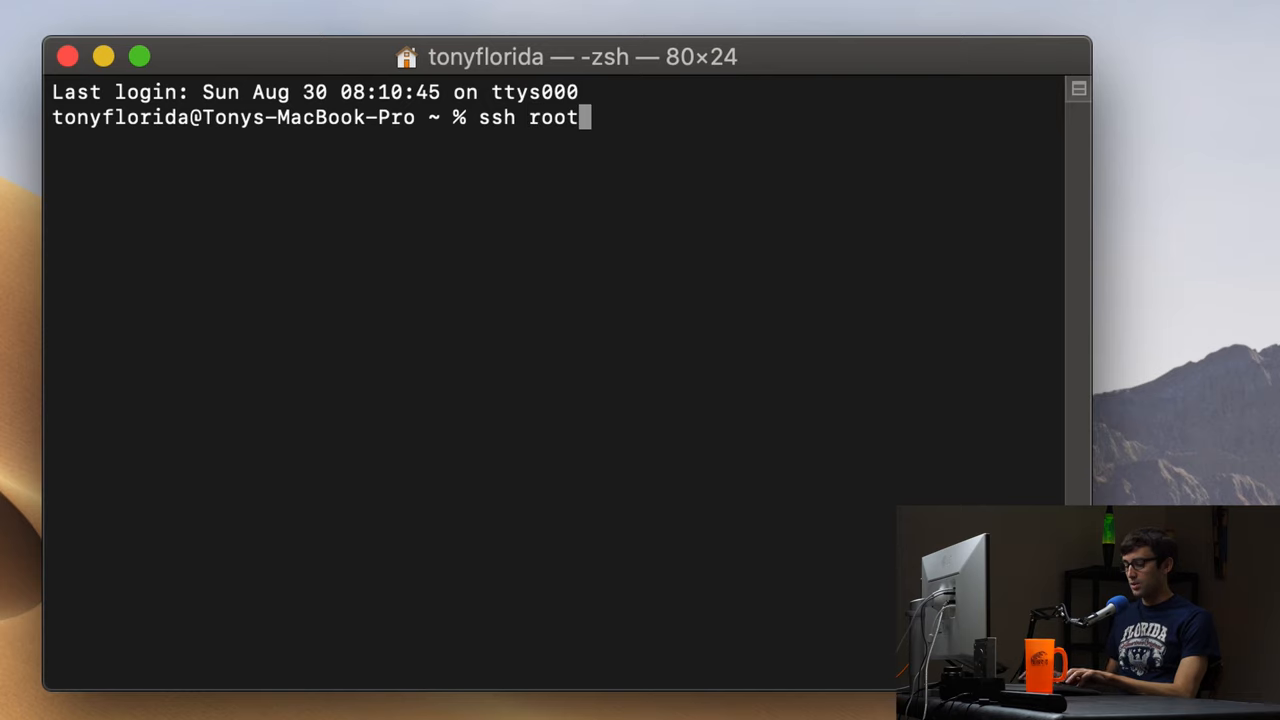
pyautogui.write('@')
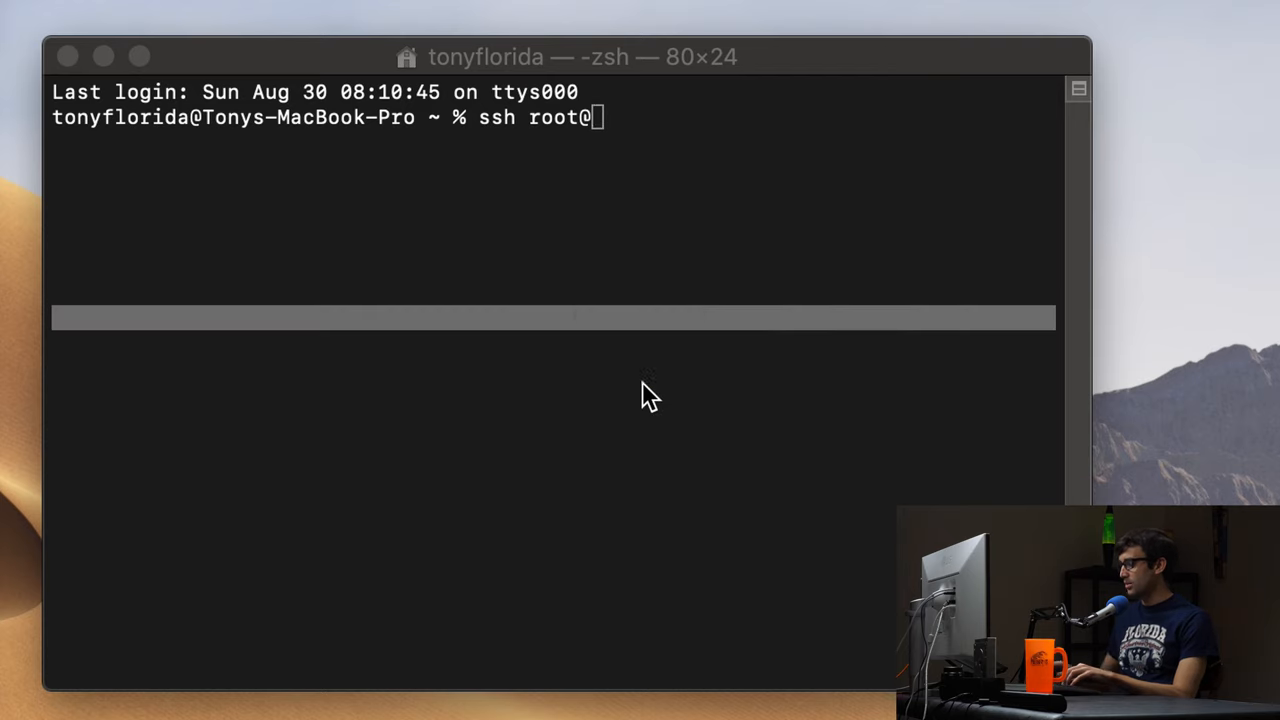
pyautogui.write('66.42.85.9')
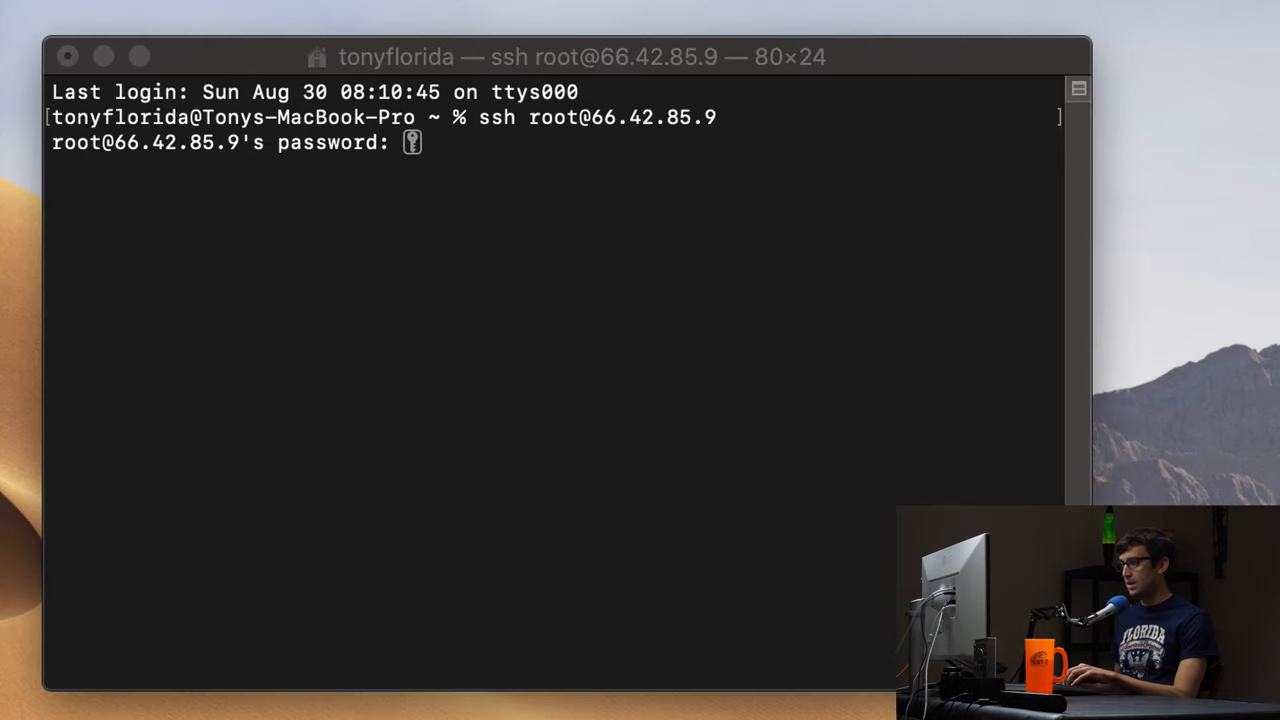
pyautogui.moveTo(708, 315)
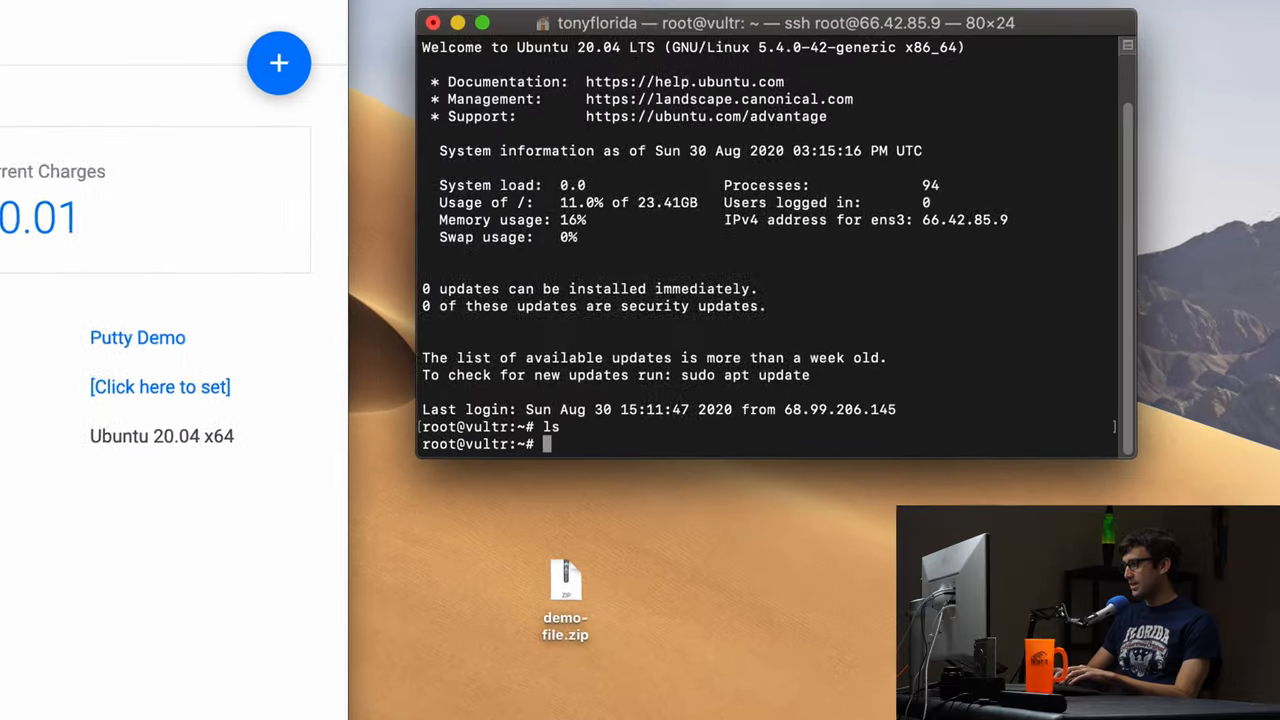
# Run pwd and ls on the server, confirming /root is the home folder and empty.
pyautogui.write('pwd')
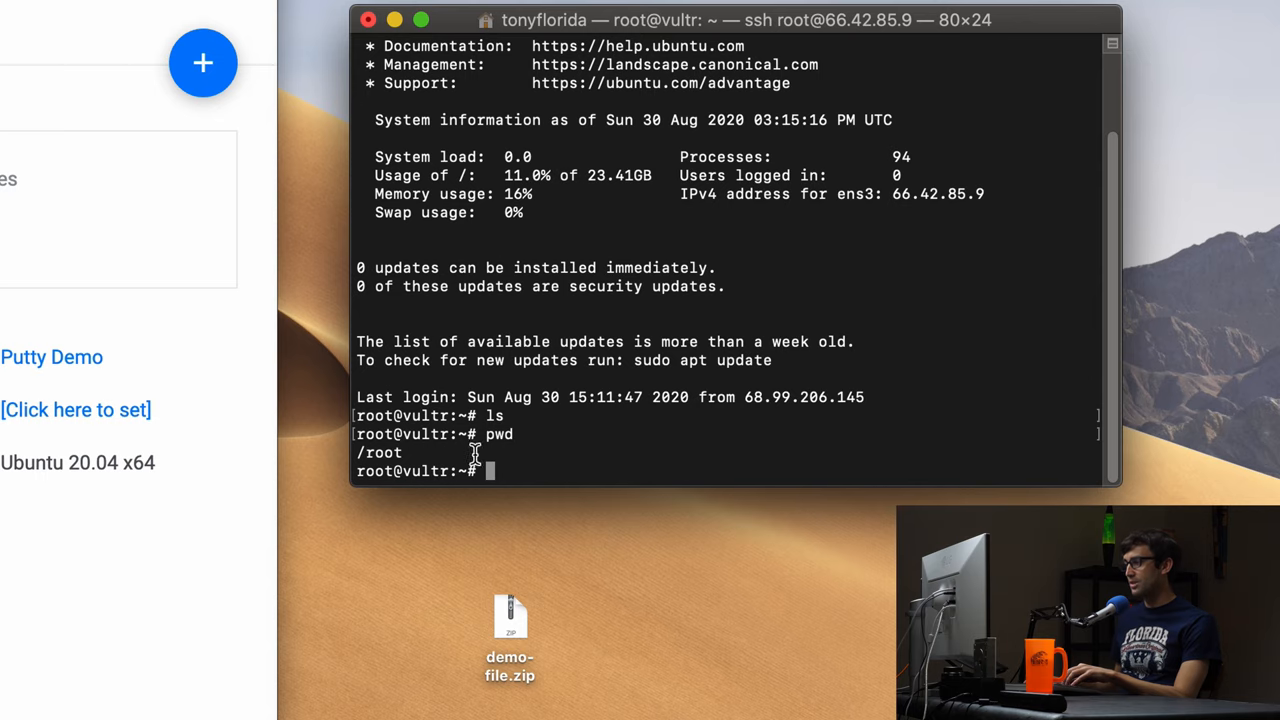
pyautogui.write('ls')
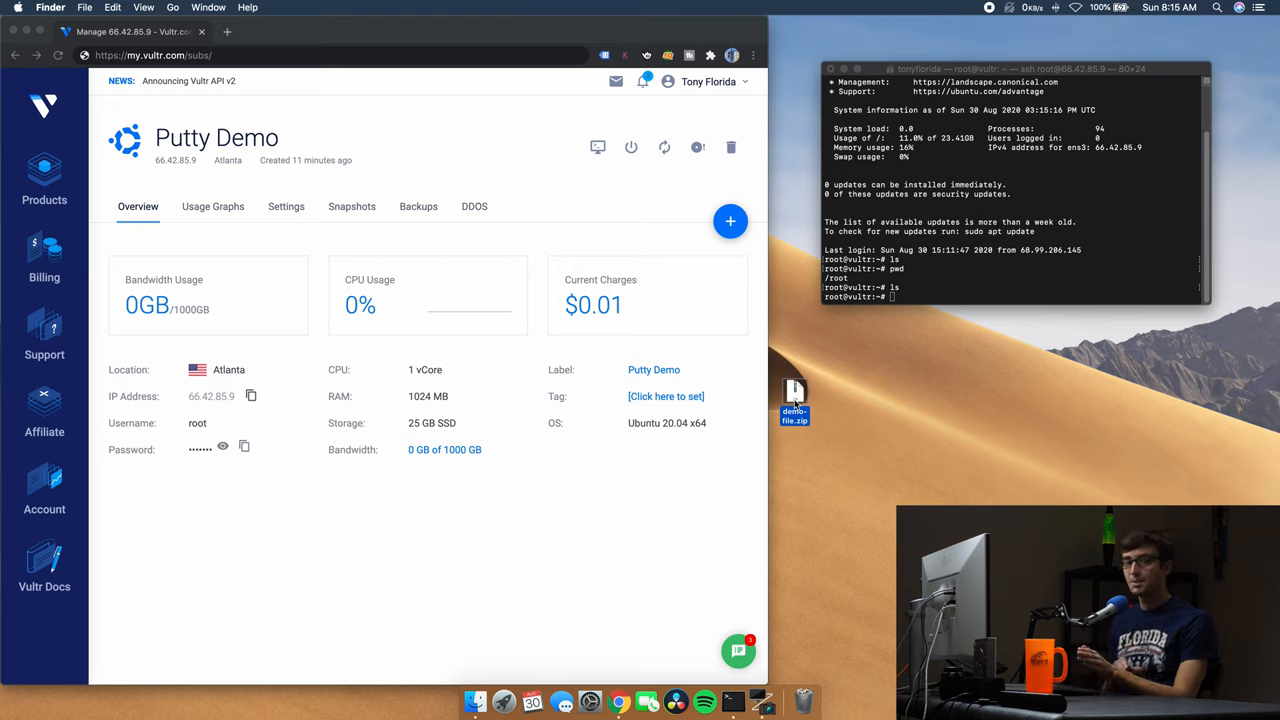
pyautogui.moveTo(814, 452)
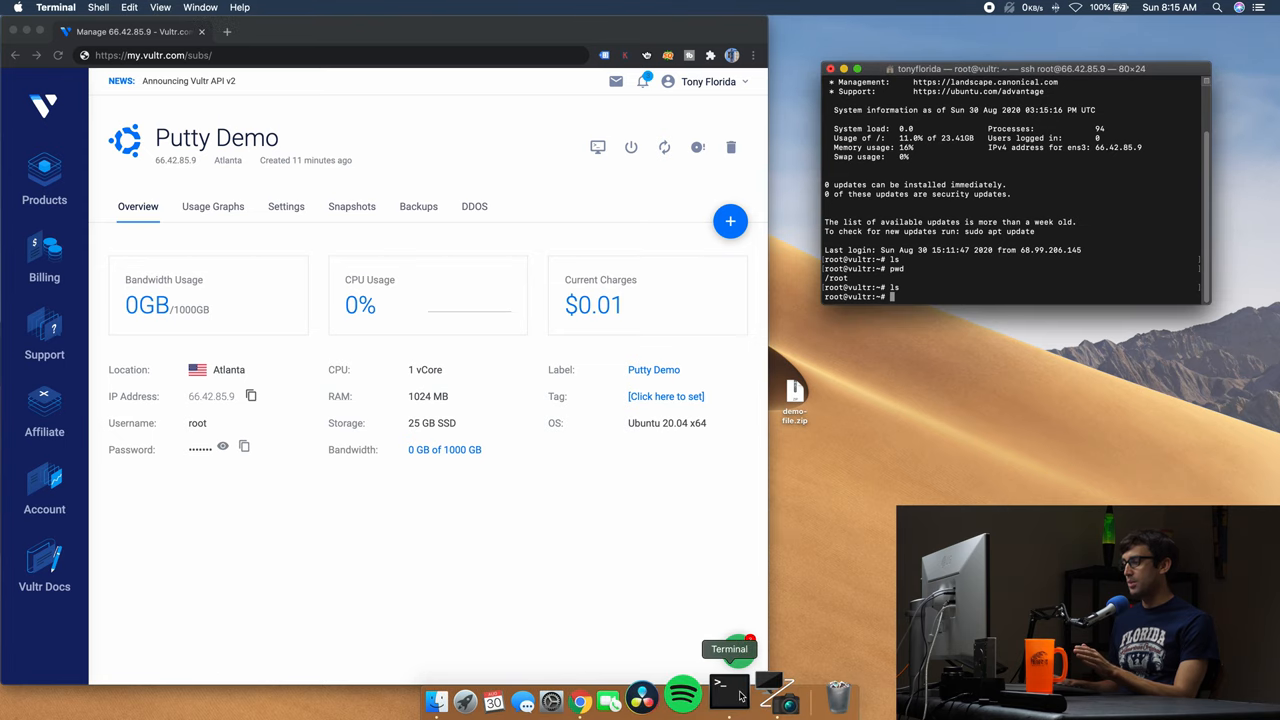
# Open a new local Terminal window from the Shell menu.
pyautogui.click(98, 7)
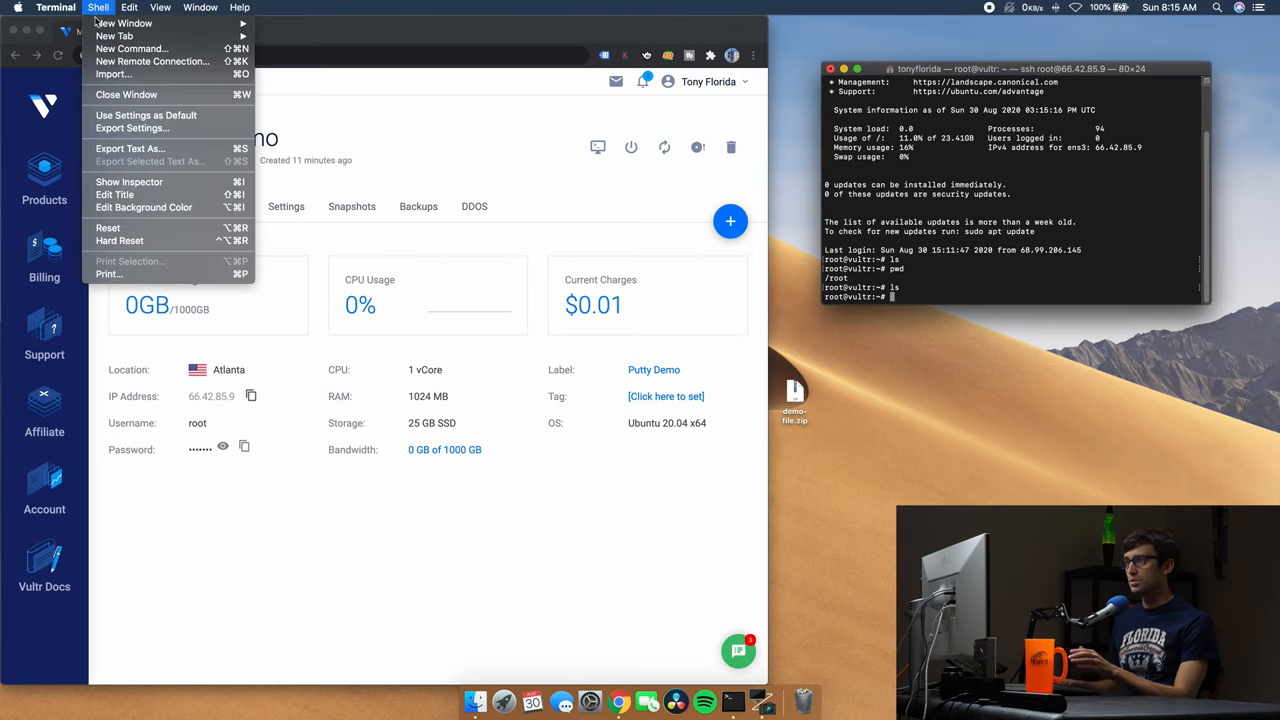
pyautogui.click(98, 7)
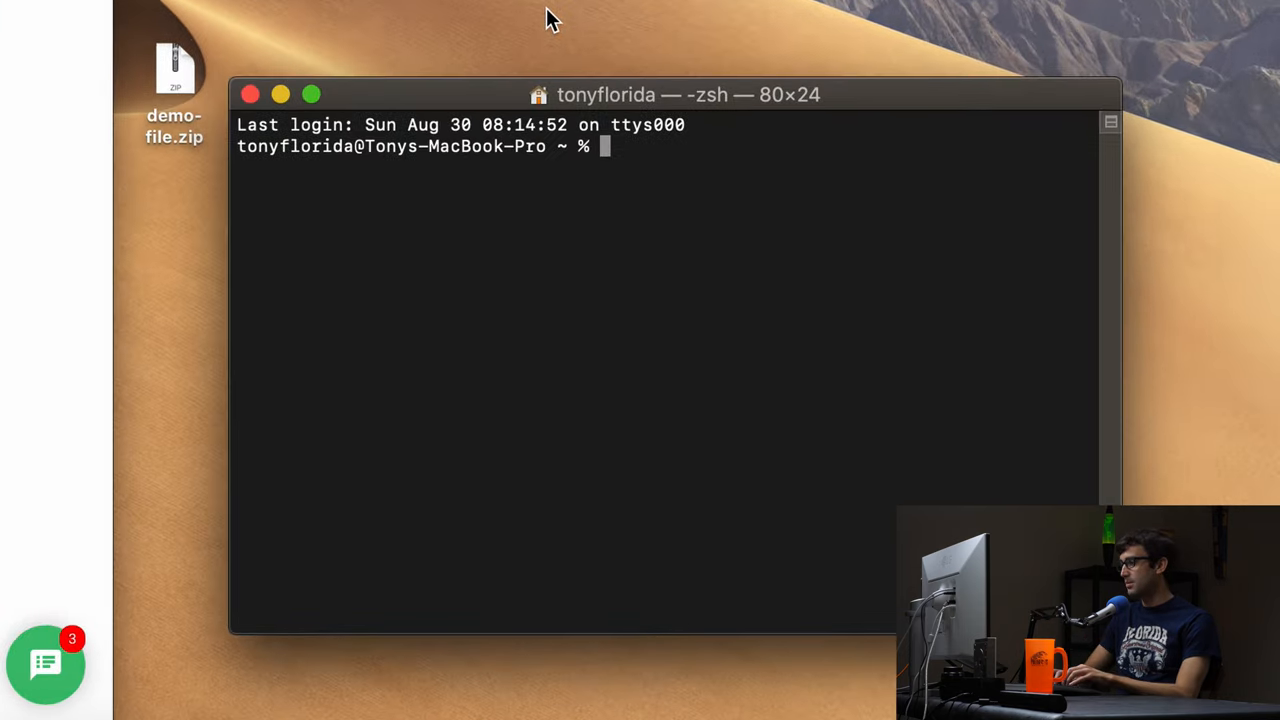
# Type scp /Users/tonyflorida/Desktop/demo-file.zip root@ using Tab completion for the path.
pyautogui.write('scp /Users/tonyflorida/')
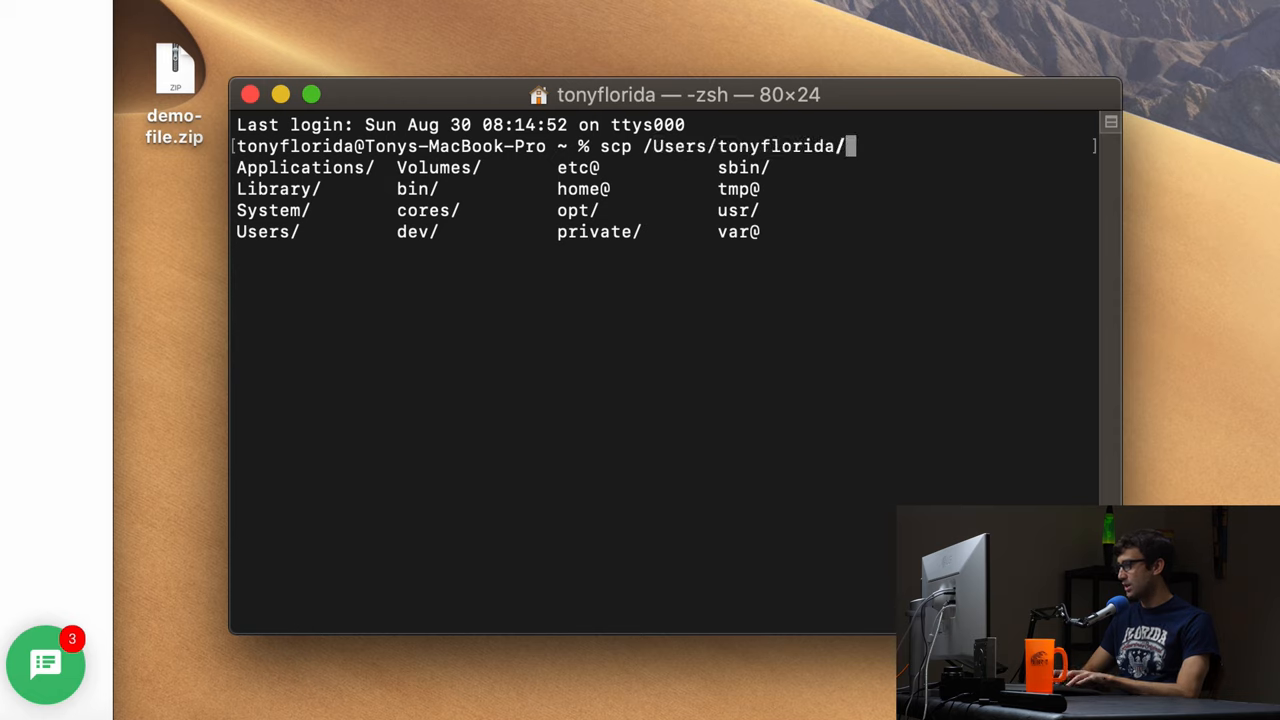
pyautogui.write('Desktop/')
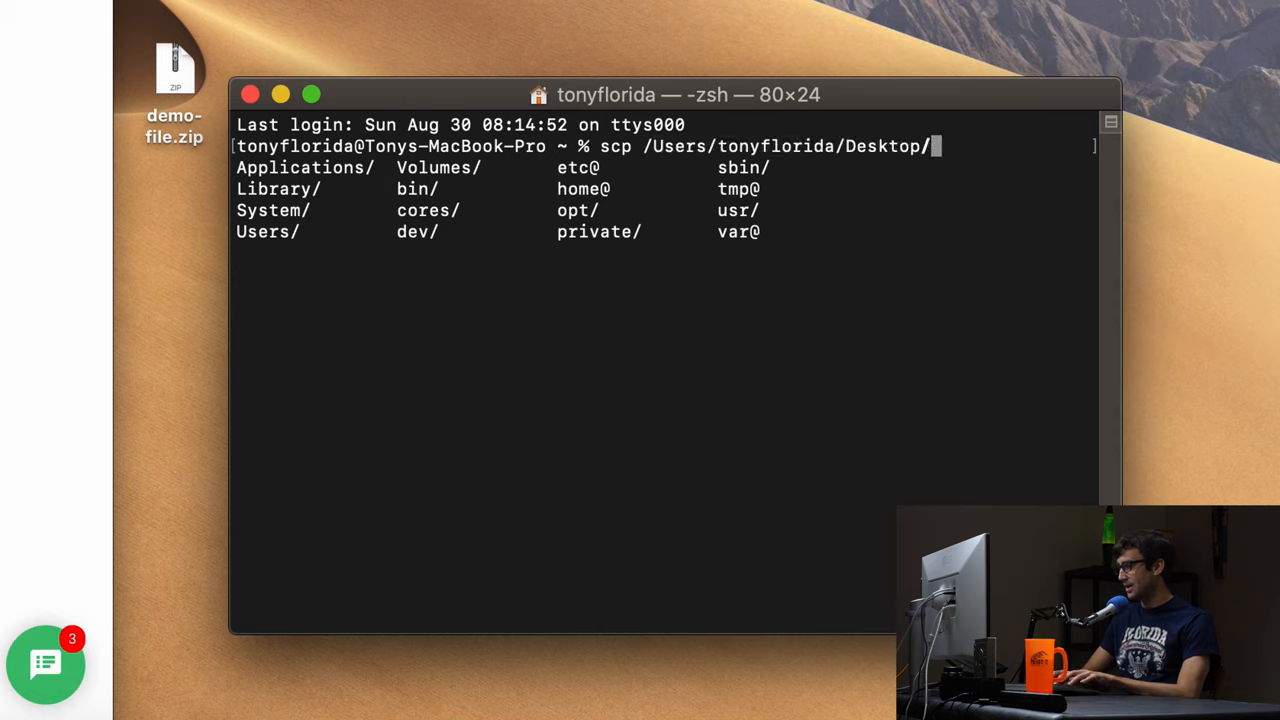
pyautogui.write('demo-file.zip')
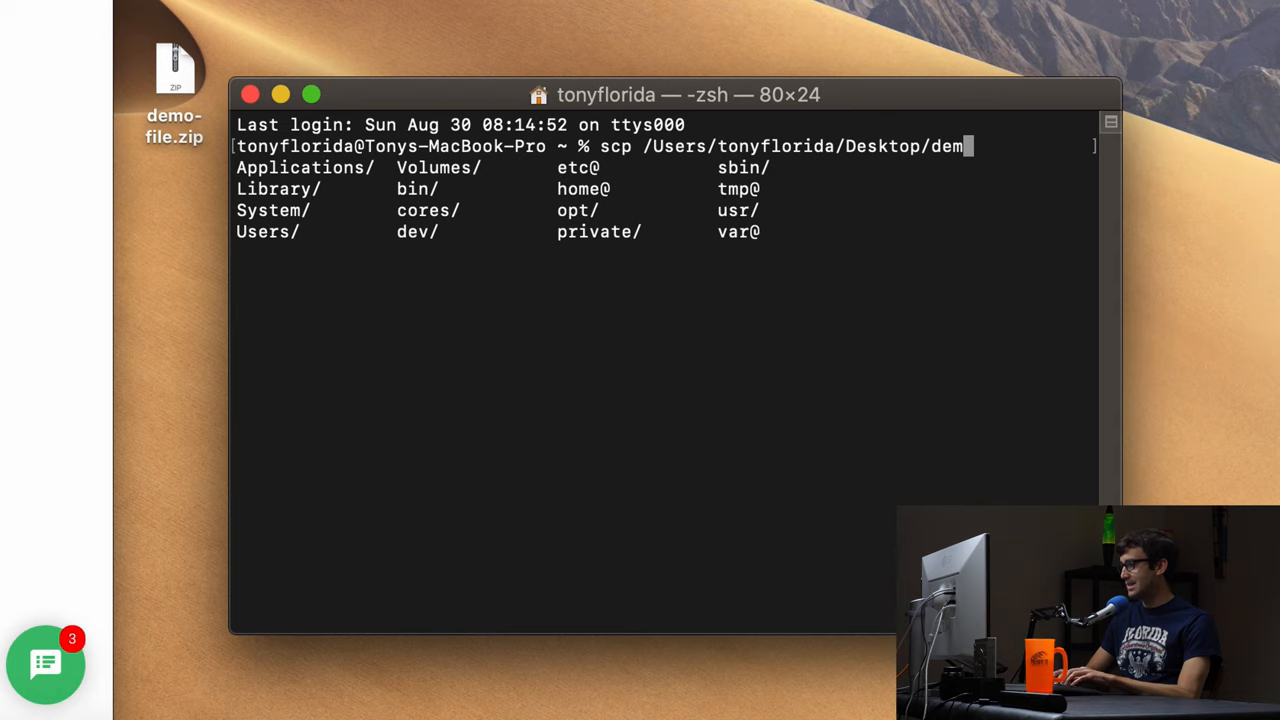
pyautogui.write('o')
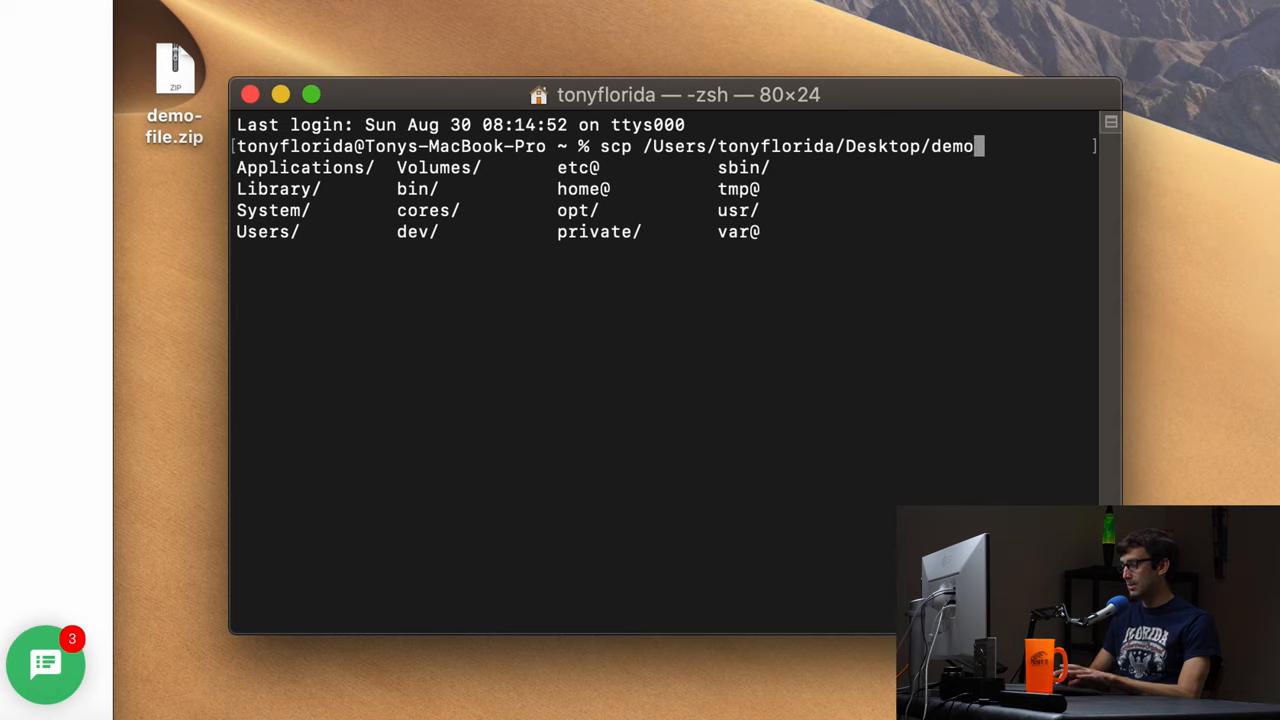
pyautogui.write('-file.zip r')
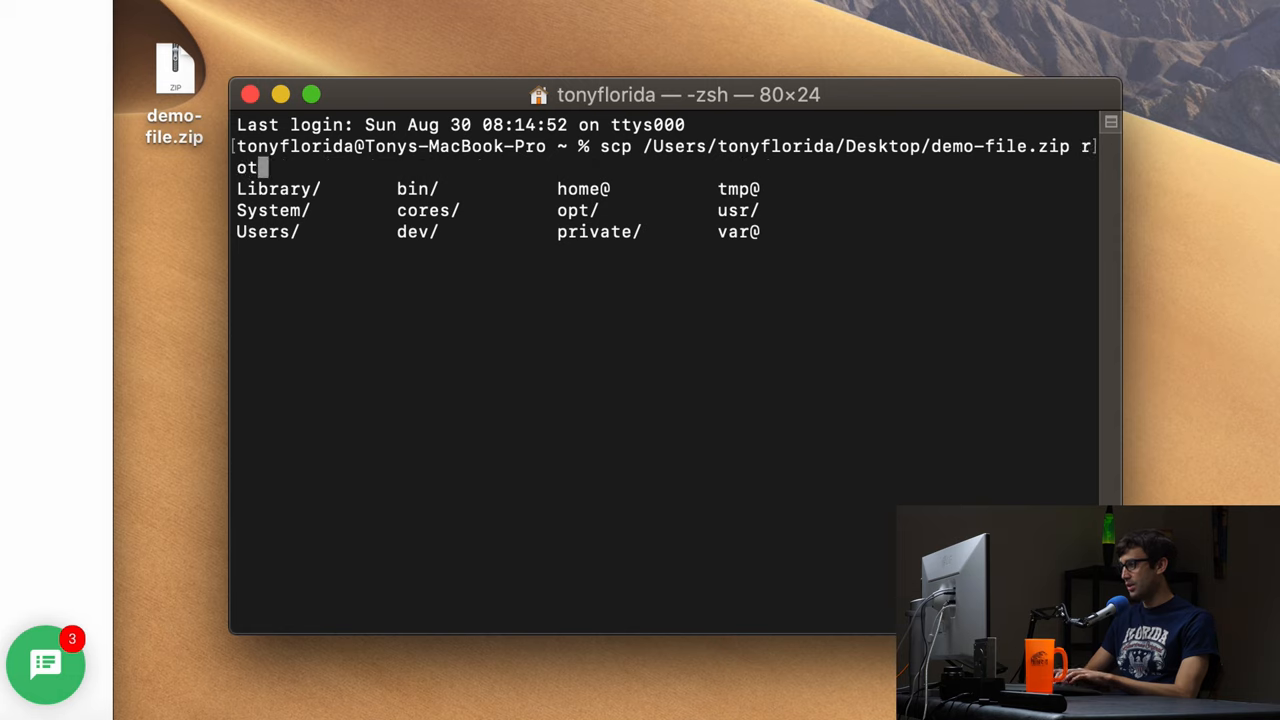
pyautogui.write('o')
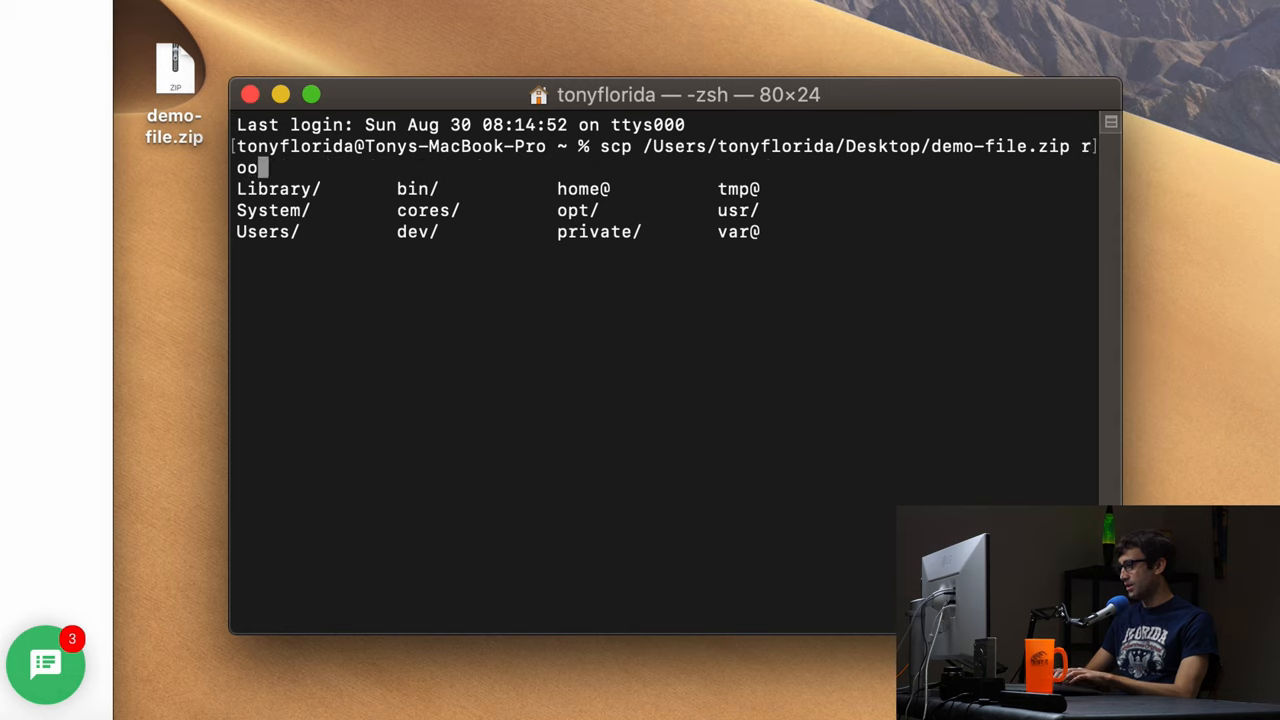
pyautogui.write('t@')
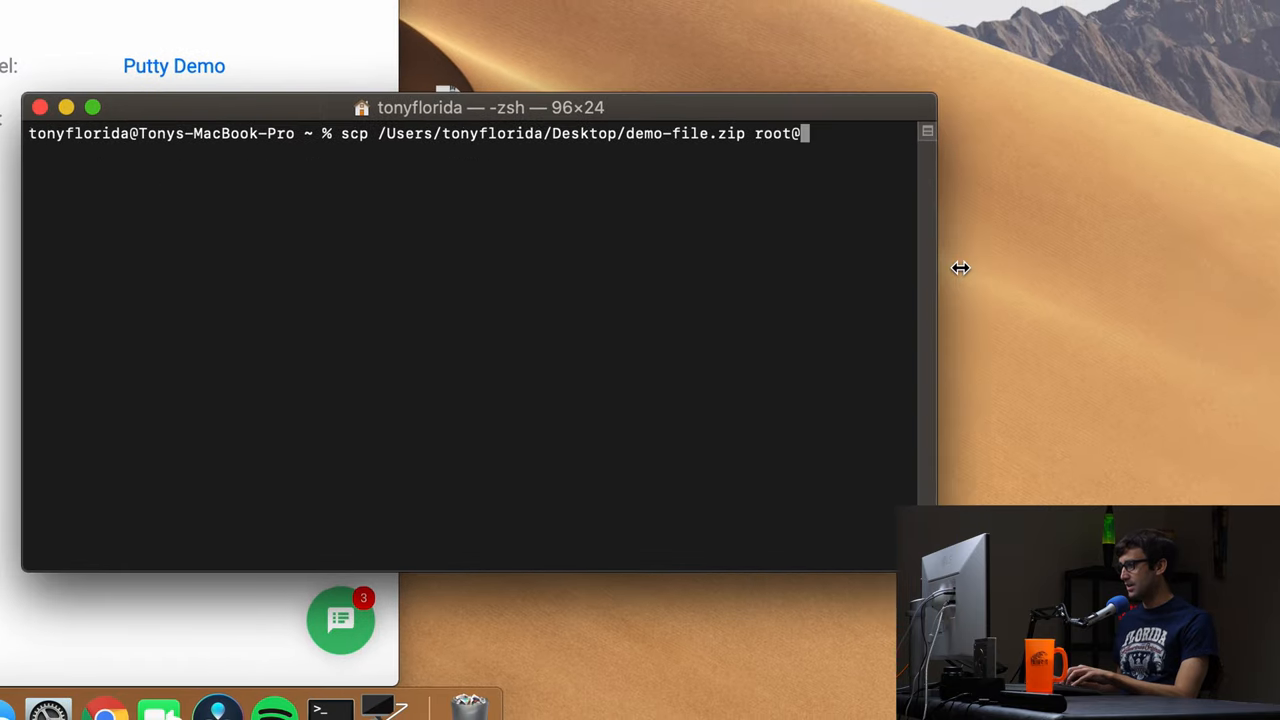
# Widen the local window and extend the command with 66.42.85.9:/root/ and the file name.
pyautogui.moveTo(935, 268); pyautogui.dragTo(1270, 268)
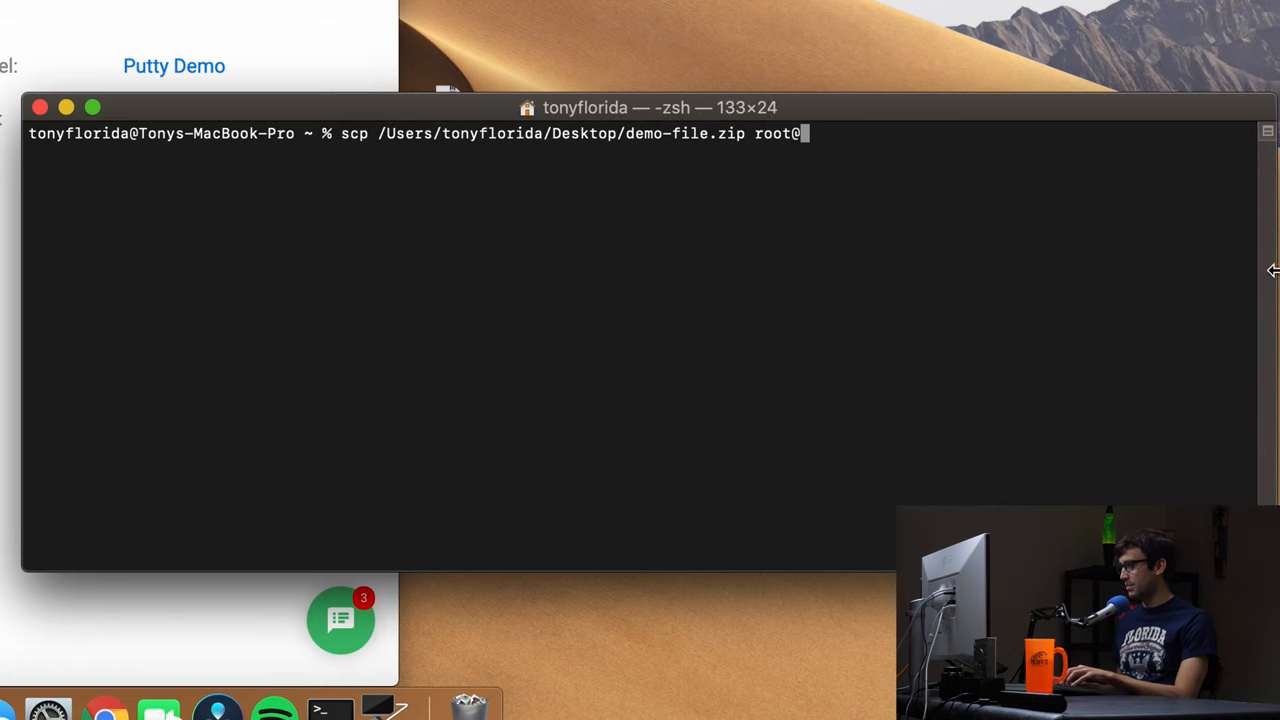
pyautogui.moveTo(1271, 277)
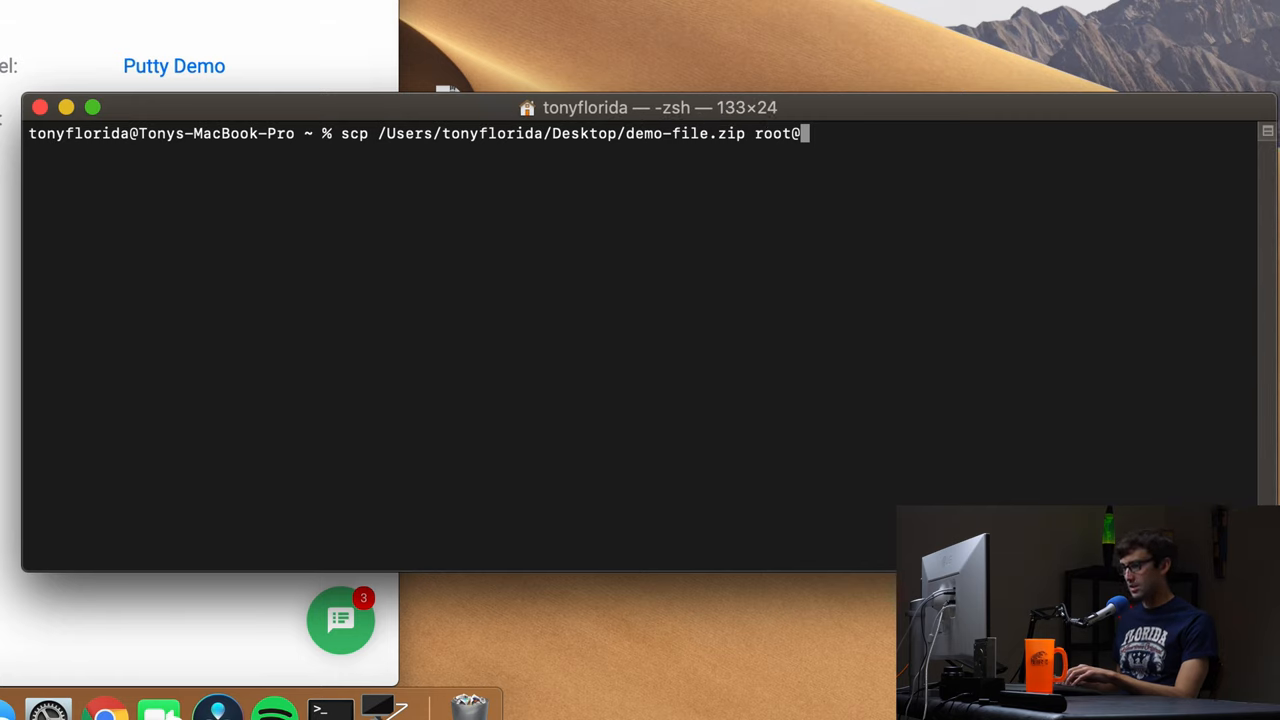
pyautogui.moveTo(779, 275)
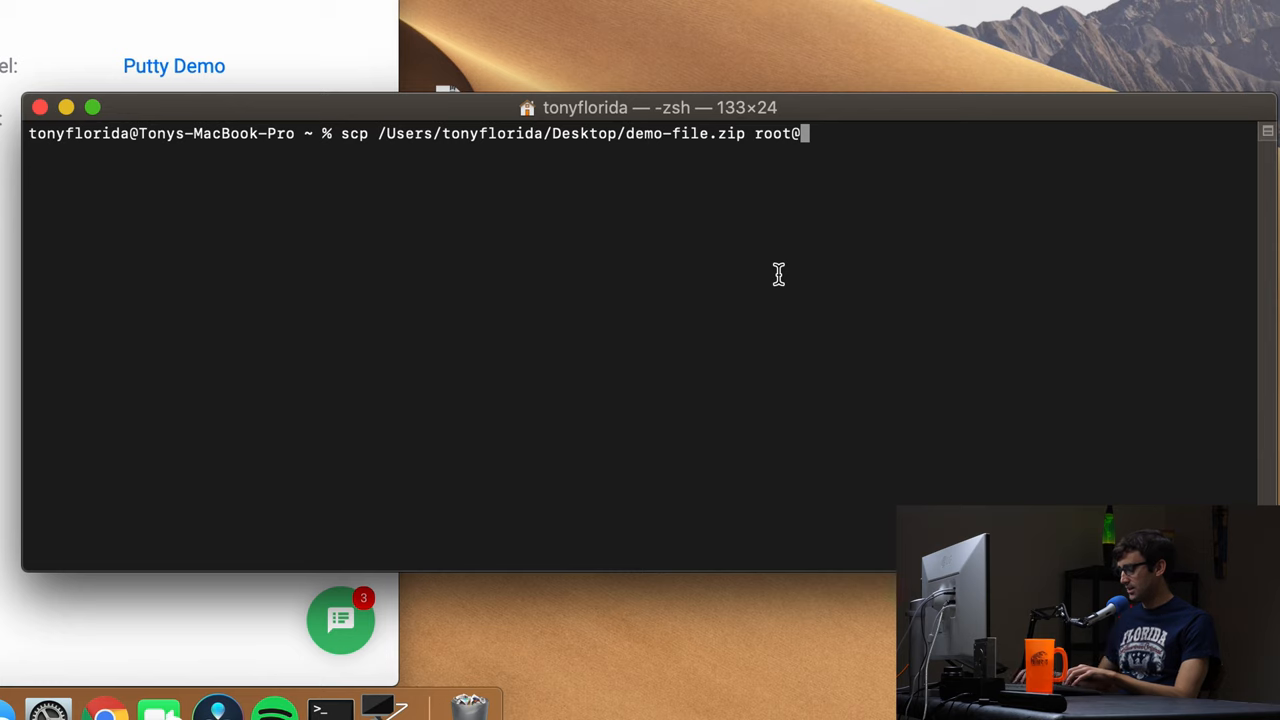
pyautogui.write('66.')
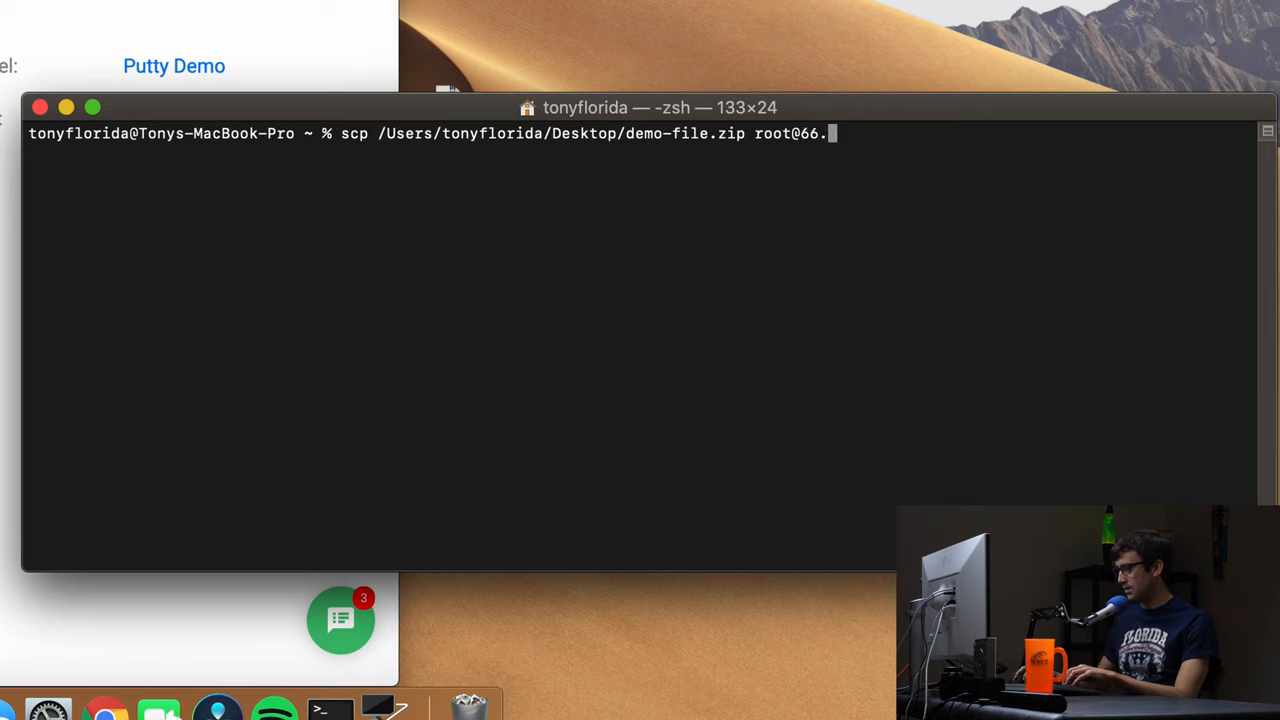
pyautogui.write('42.8')
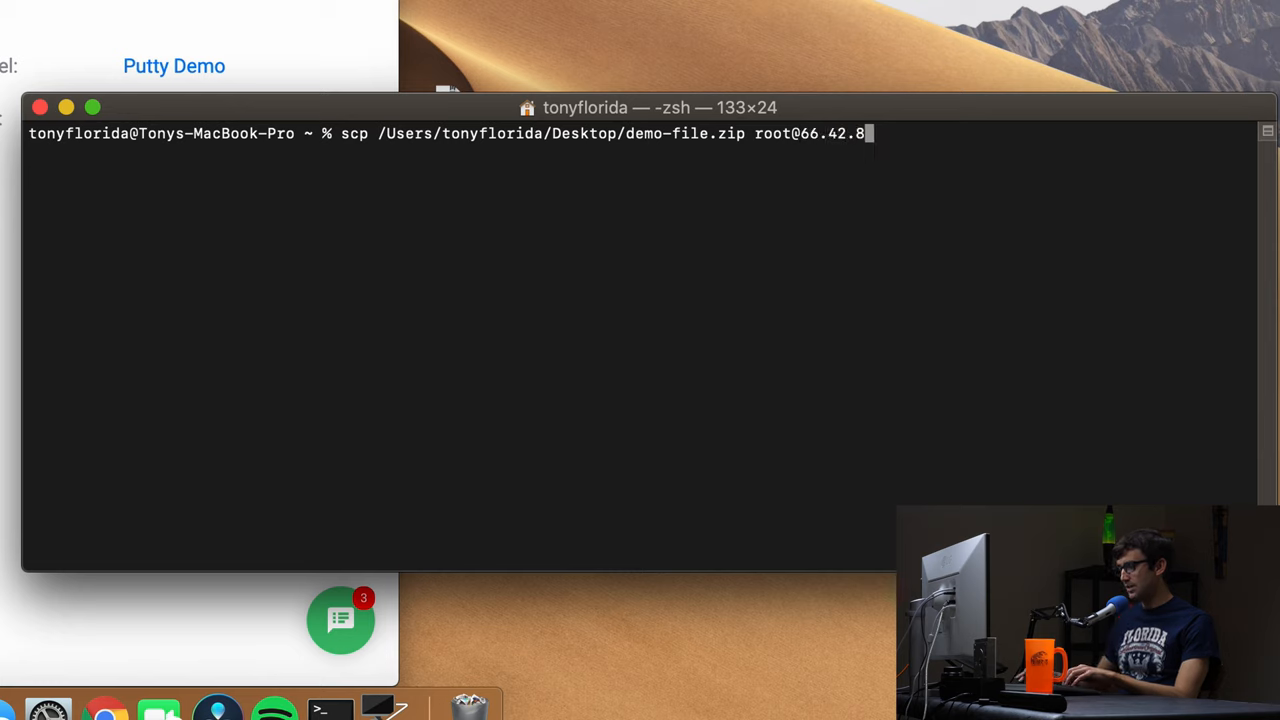
pyautogui.write('5.9')
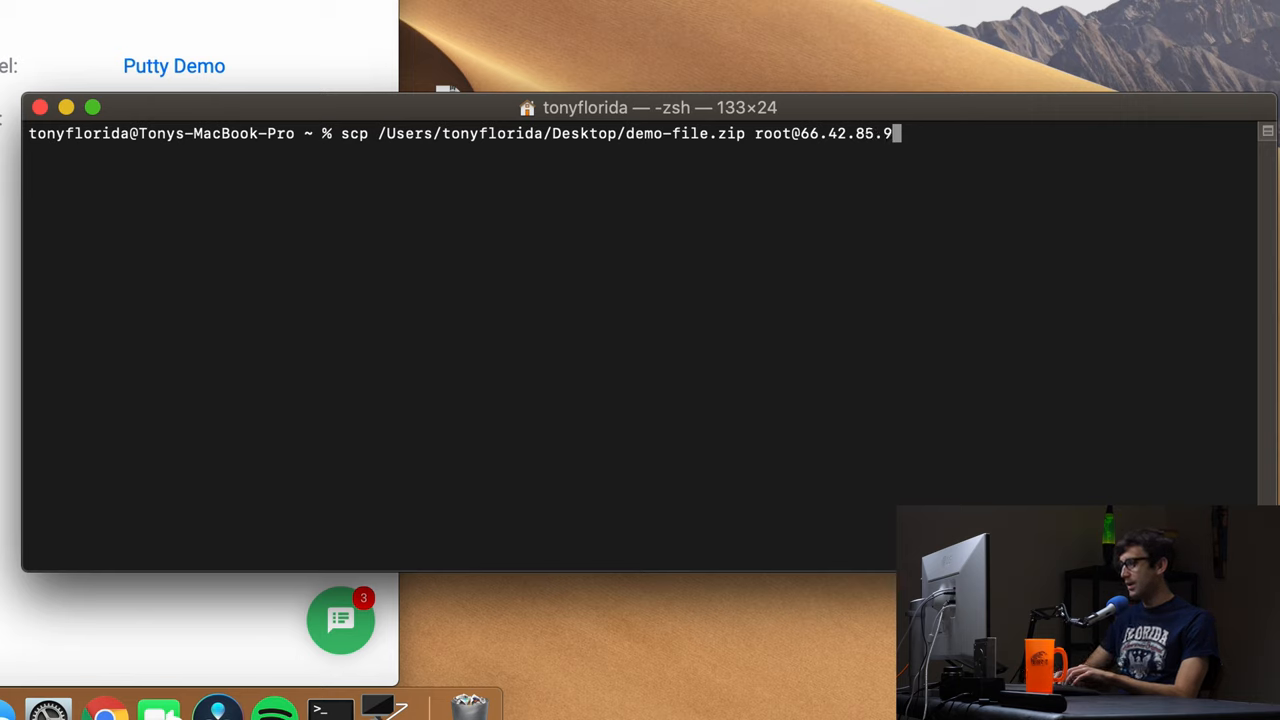
pyautogui.write(':')
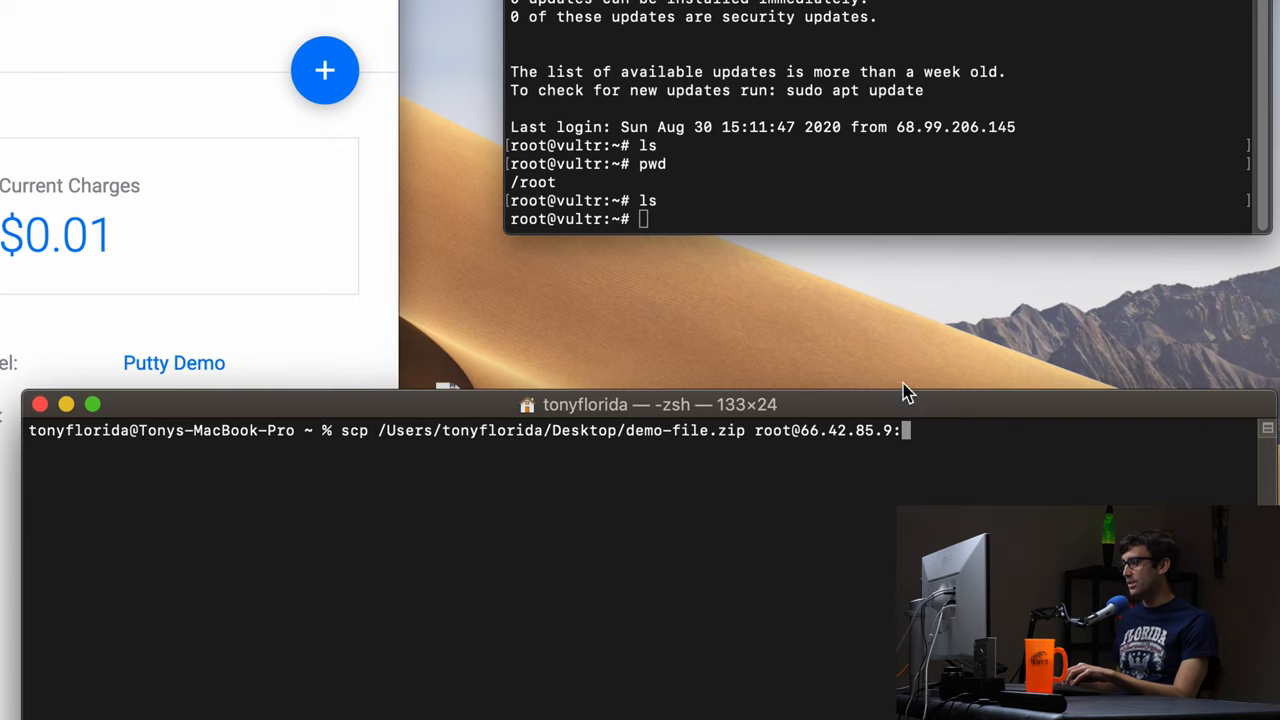
pyautogui.write('/r')
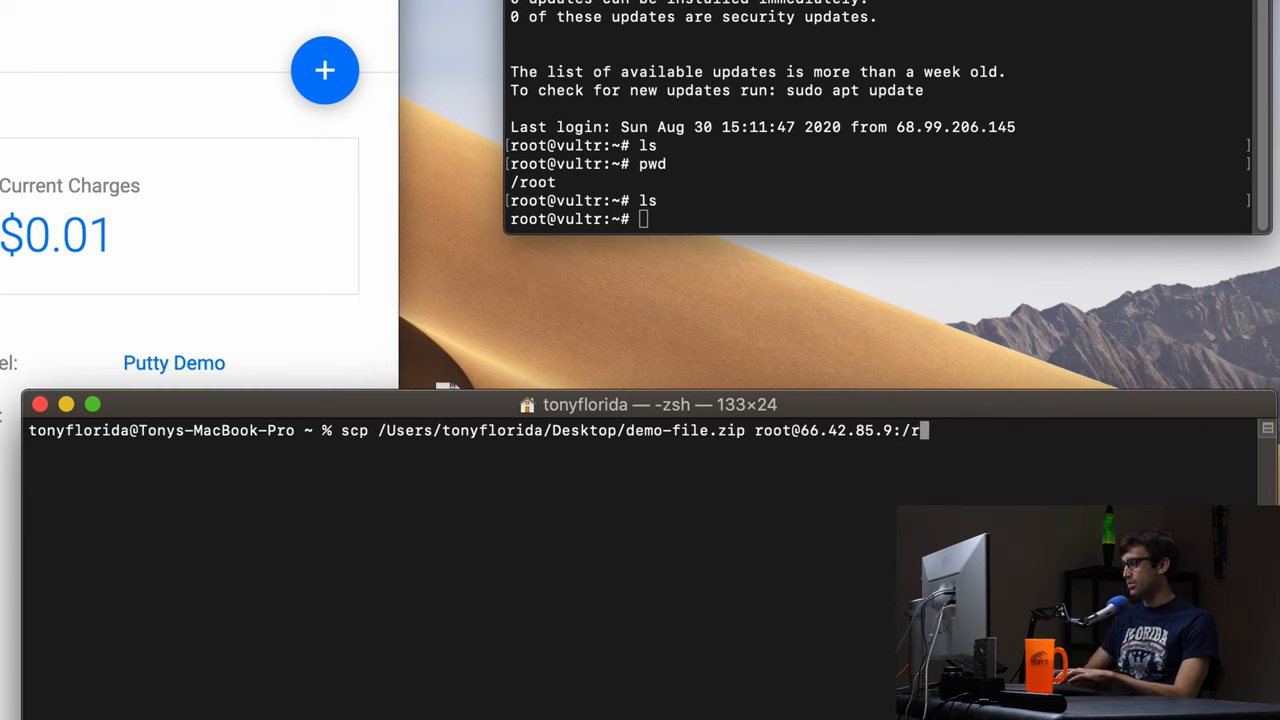
pyautogui.write('oot/')
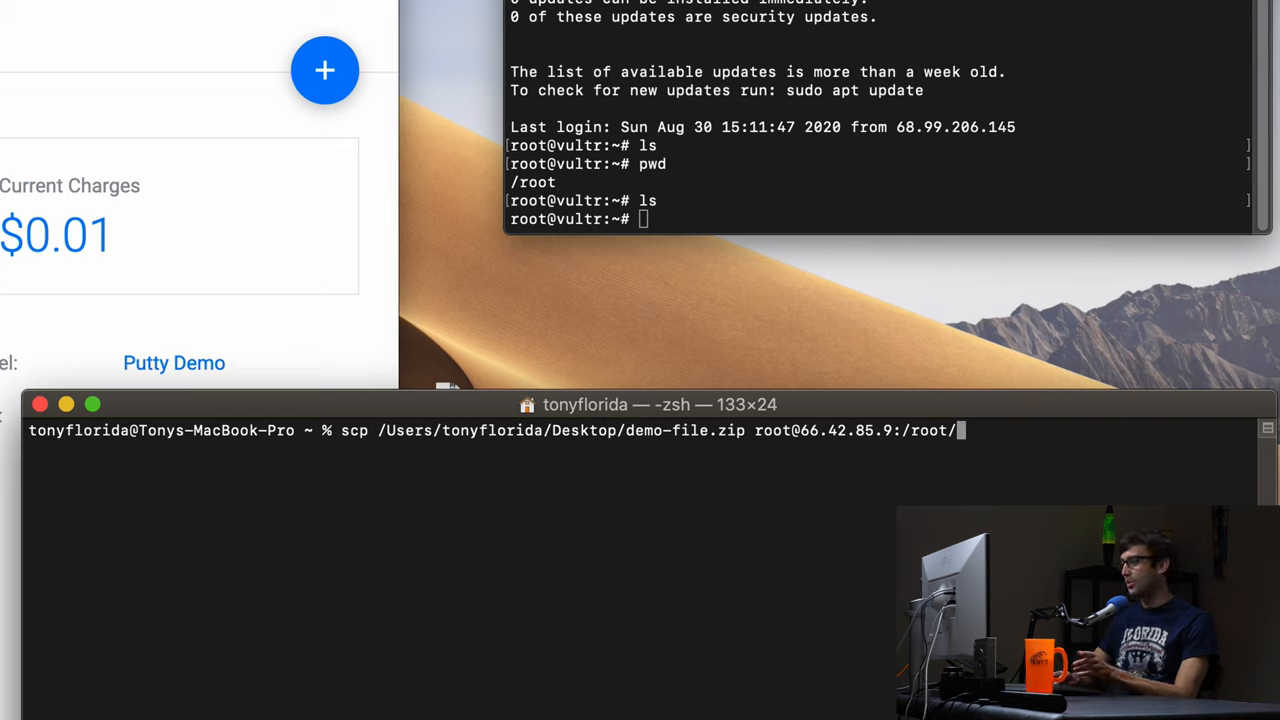
pyautogui.write('demo-file.zip')
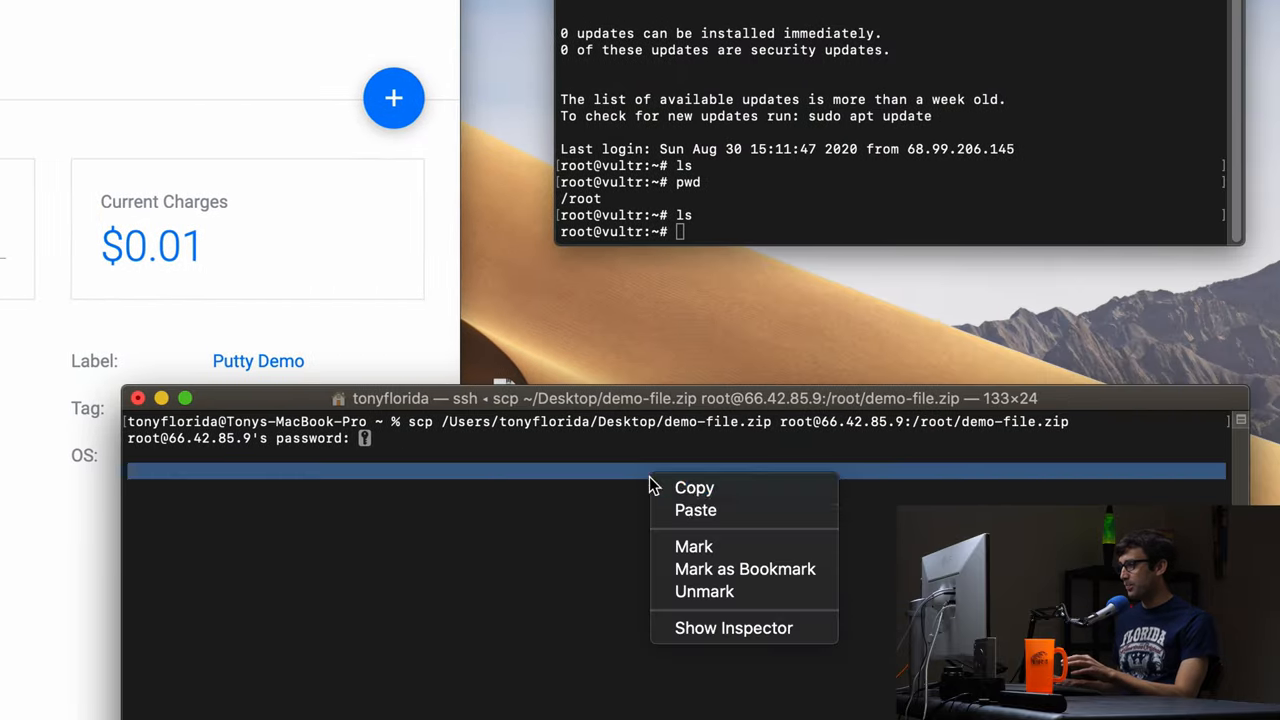
# Paste the root password to complete uploading demo-file.zip to /root.
pyautogui.click(699, 503)
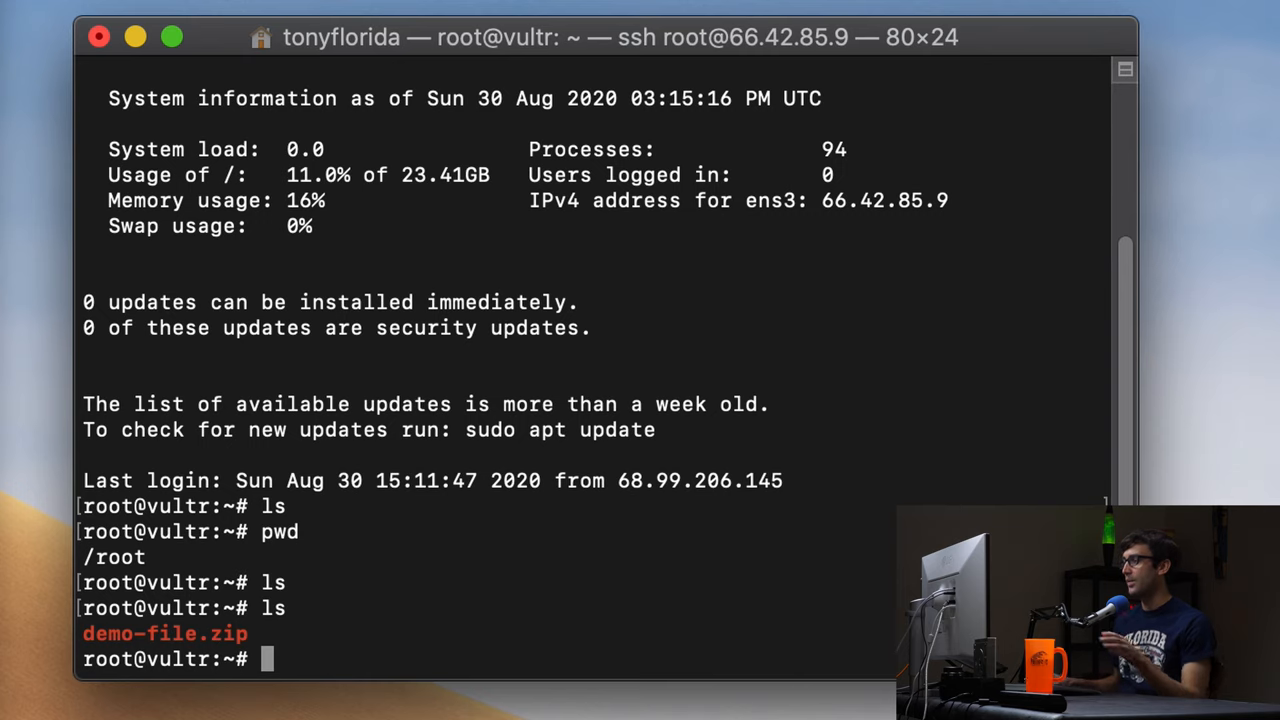
pyautogui.moveTo(454, 570)
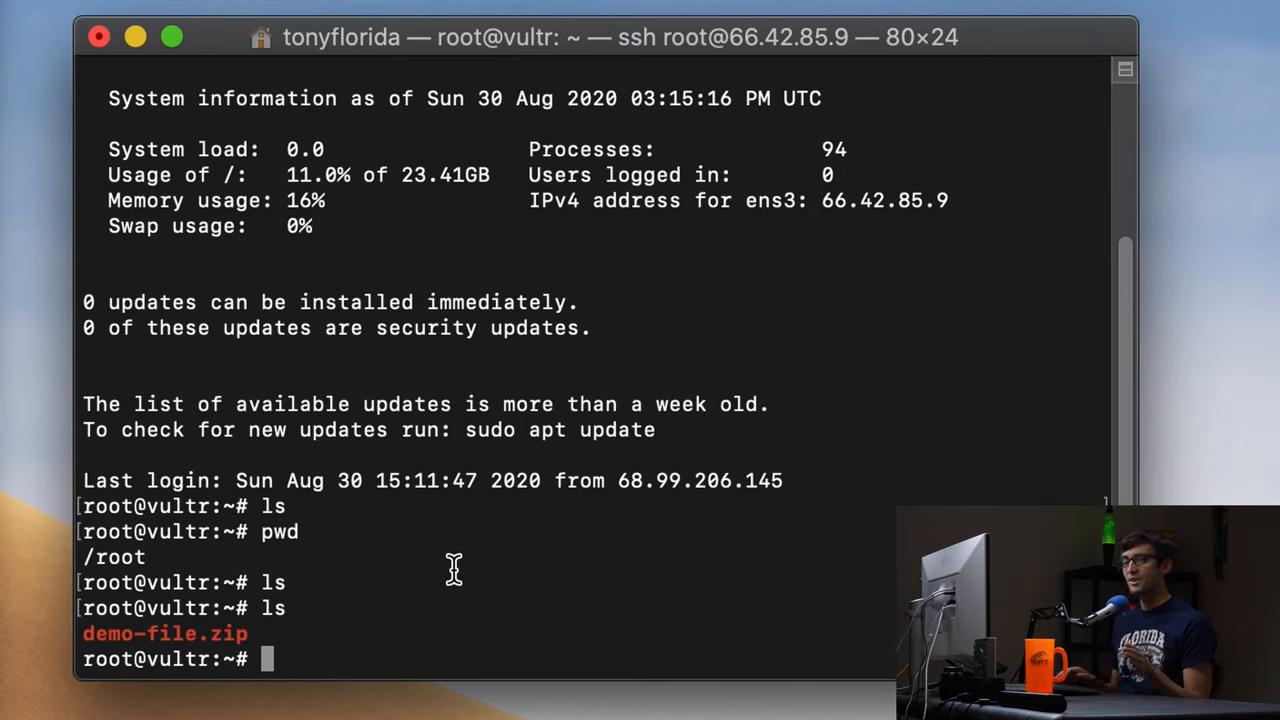
pyautogui.moveTo(580, 335)
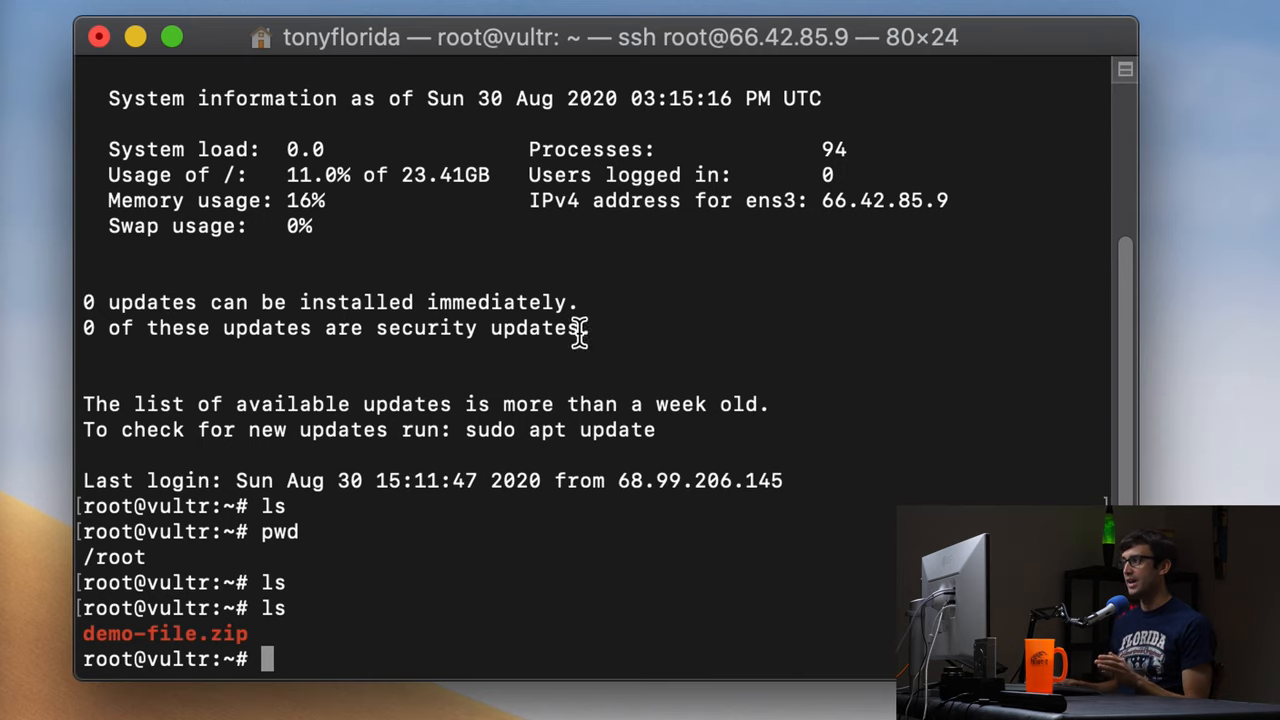
pyautogui.moveTo(557, 268)
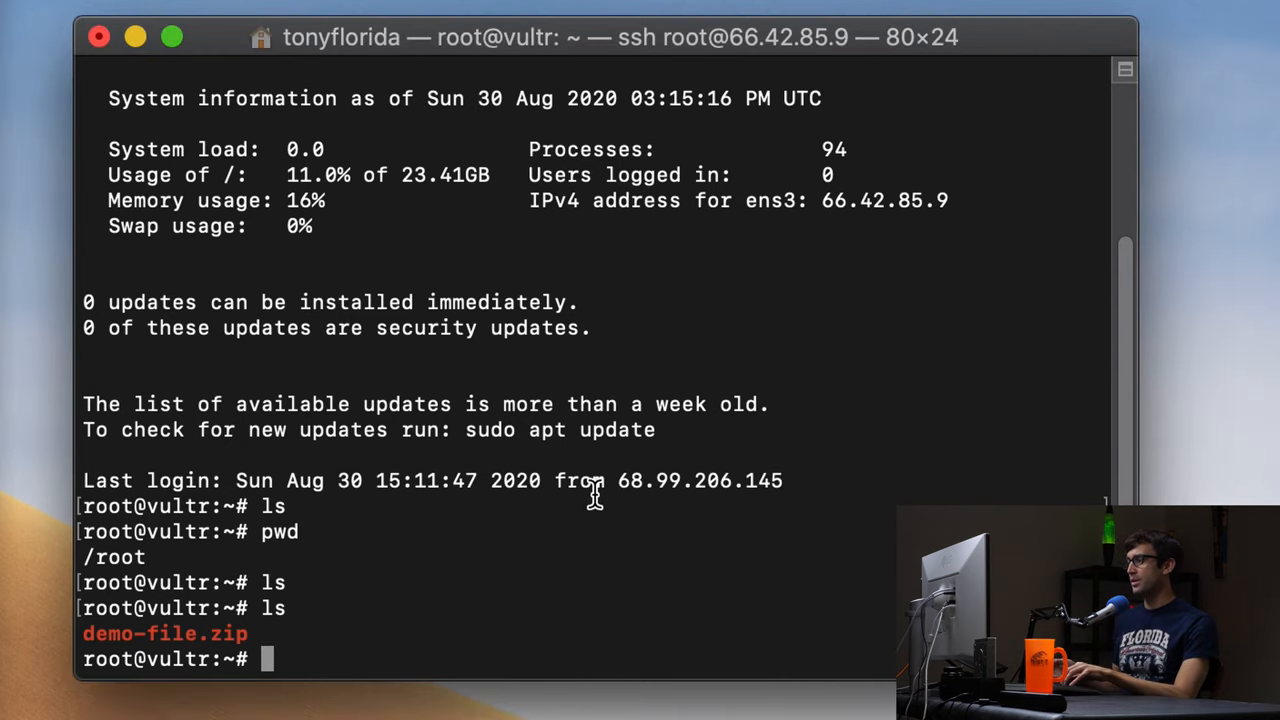
# Create a-file.txt containing "Hello world" with echo, then switch to the local window.
pyautogui.write('ec')
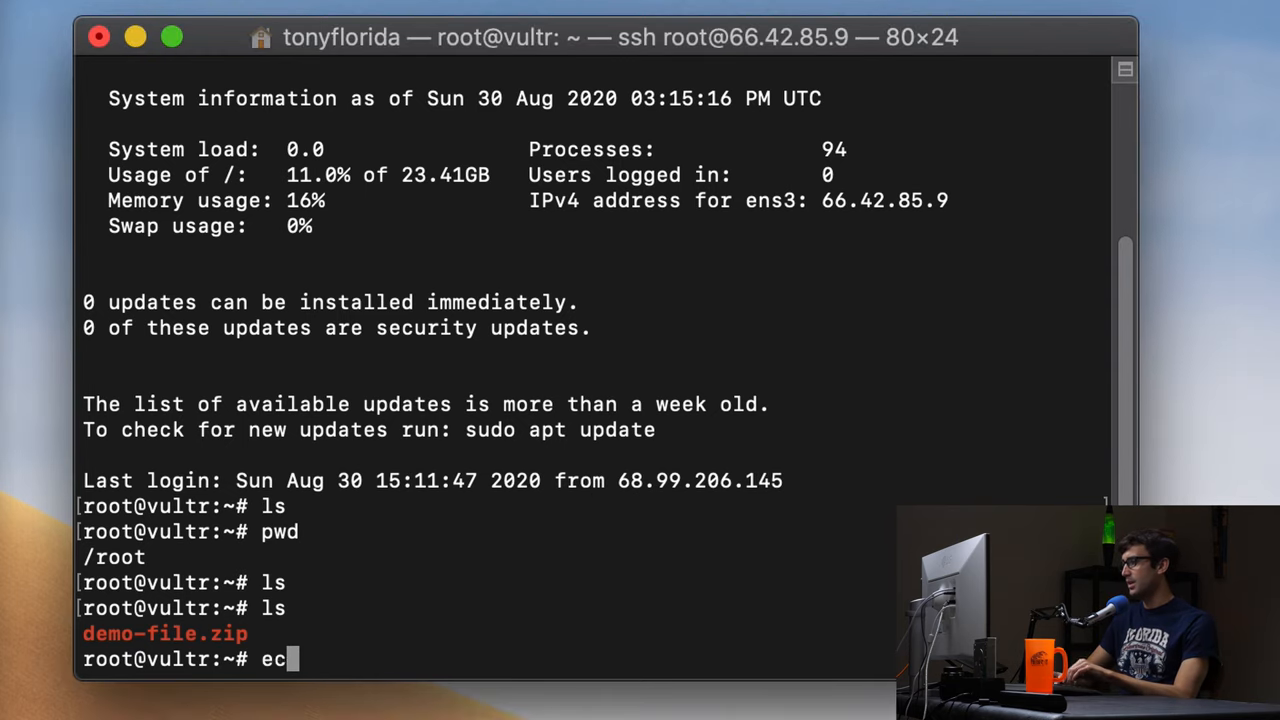
pyautogui.write('ho "Hello')
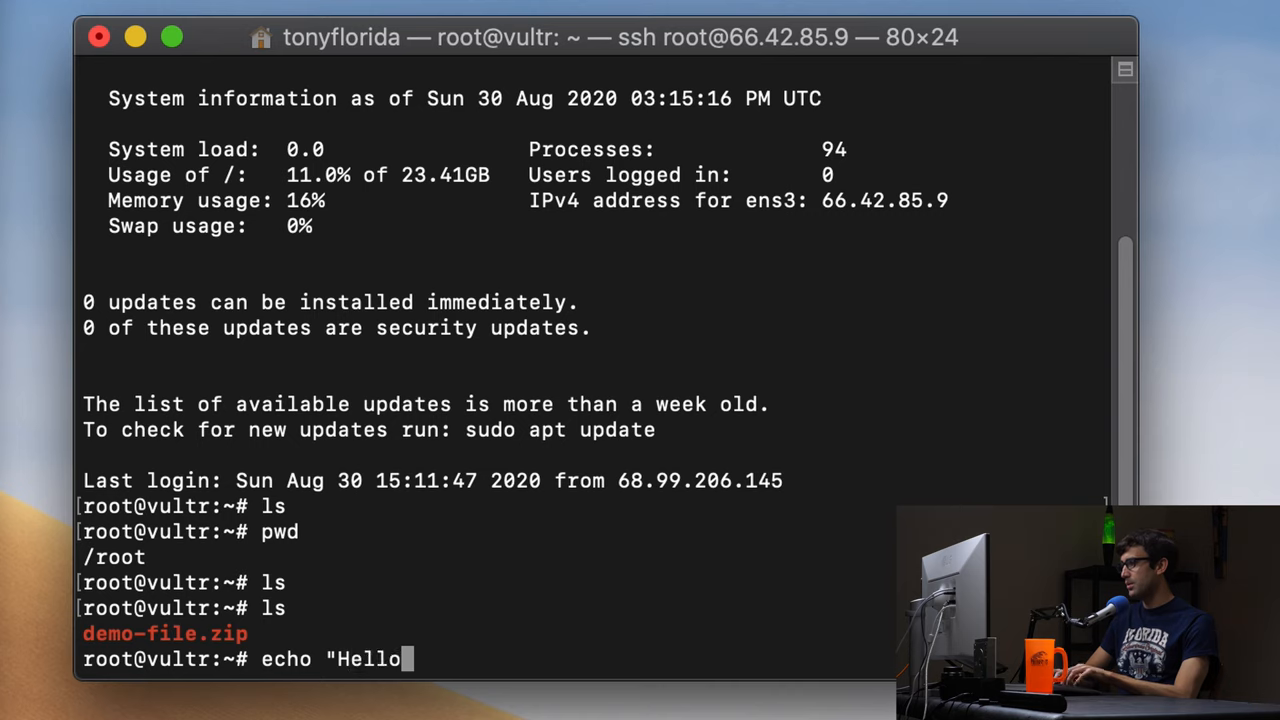
pyautogui.write('world" >')
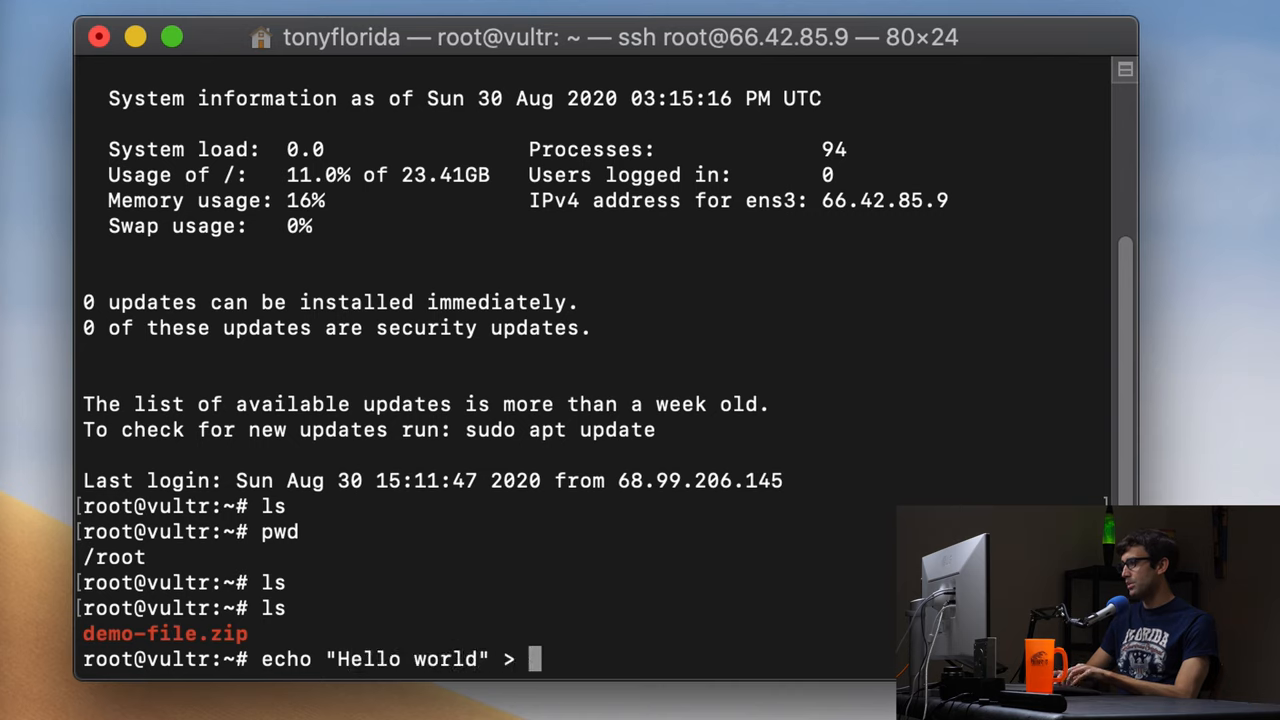
pyautogui.write('a-file.txt')
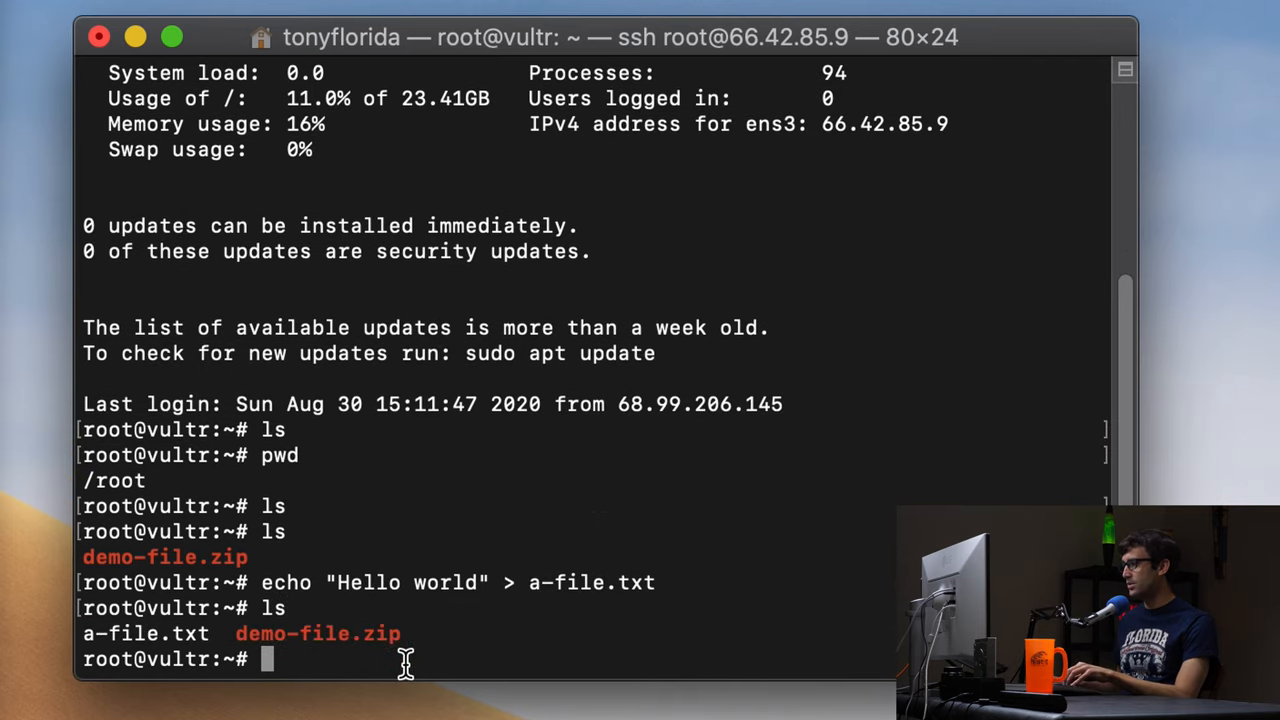
pyautogui.doubleClick(318, 633)
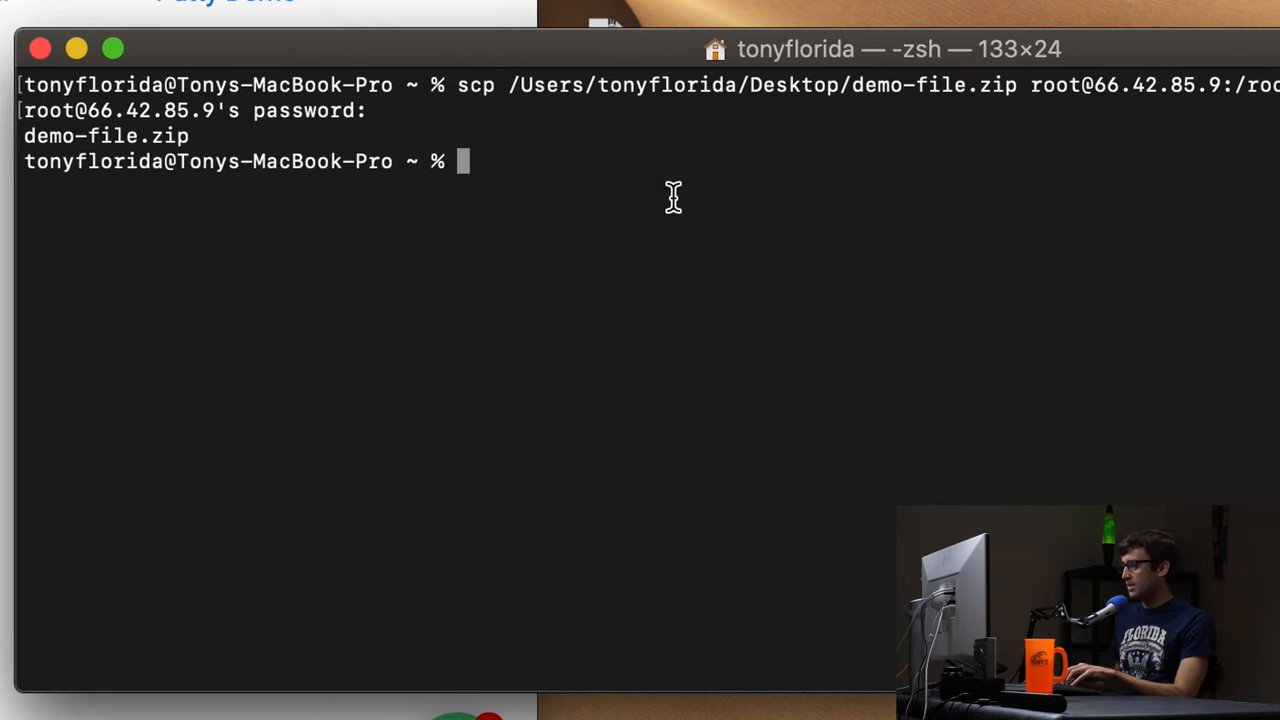
pyautogui.write('scp')
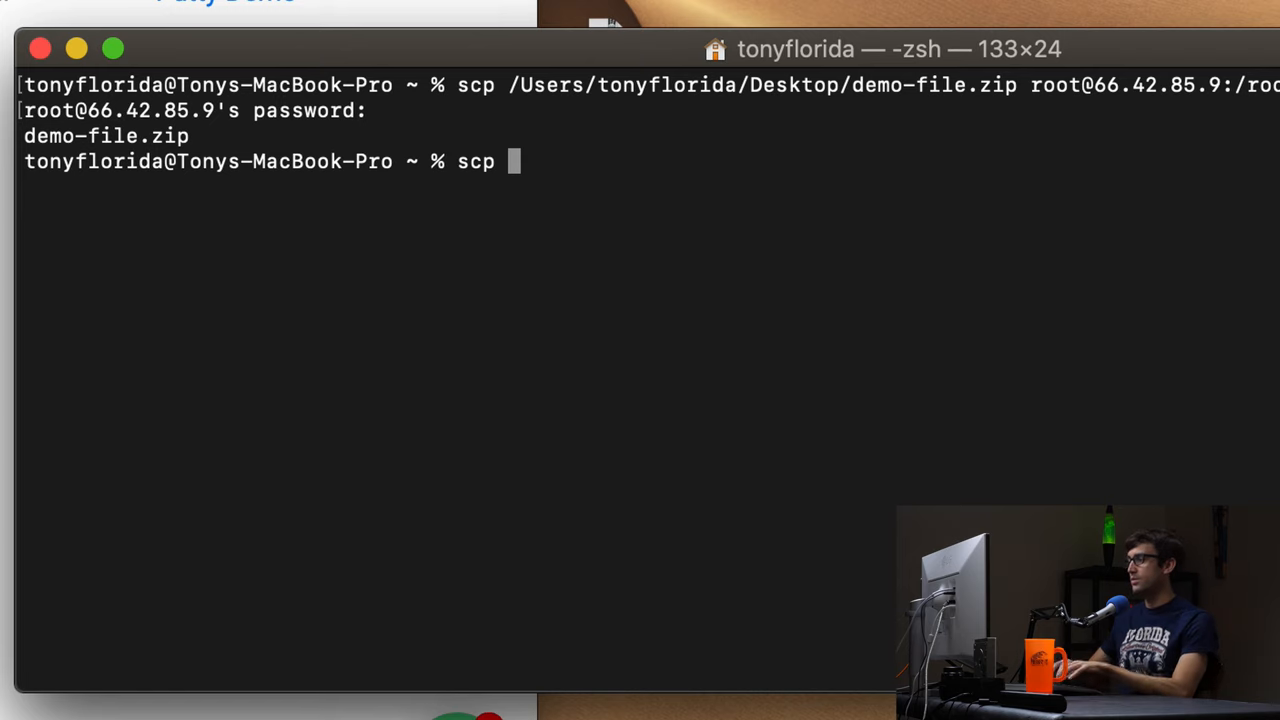
pyautogui.moveTo(797, 222)
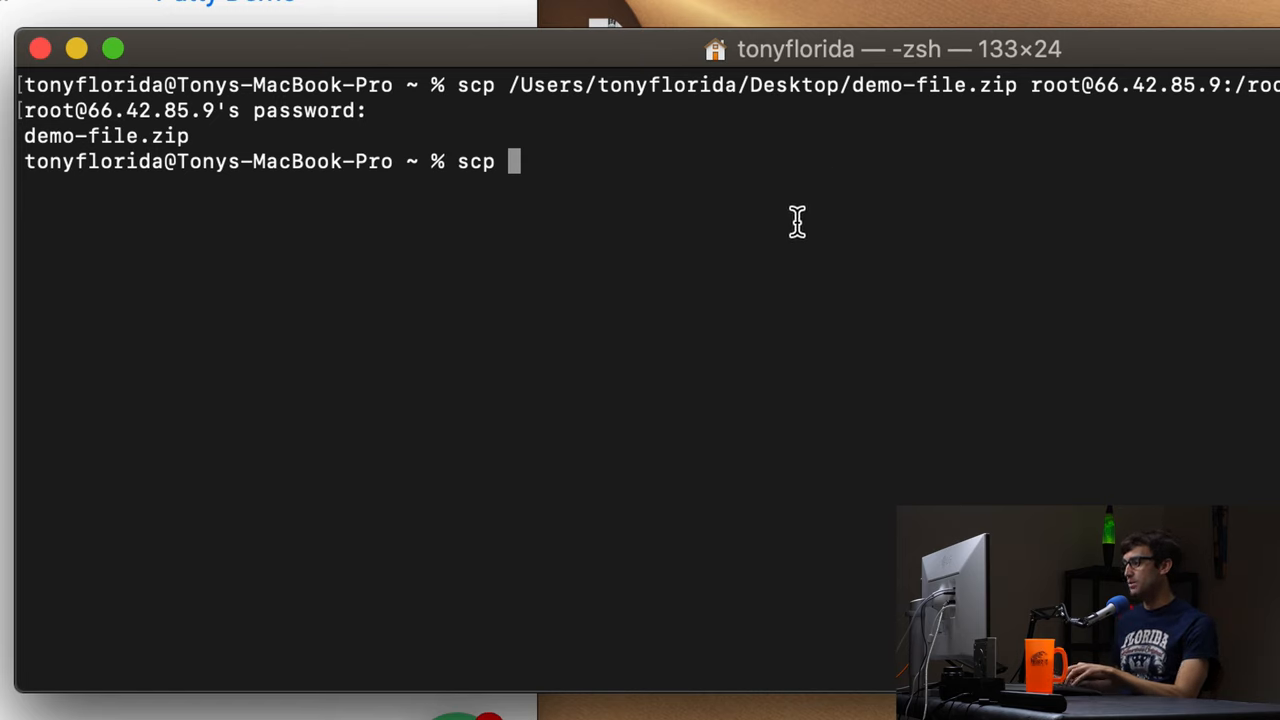
pyautogui.moveTo(1035, 88)
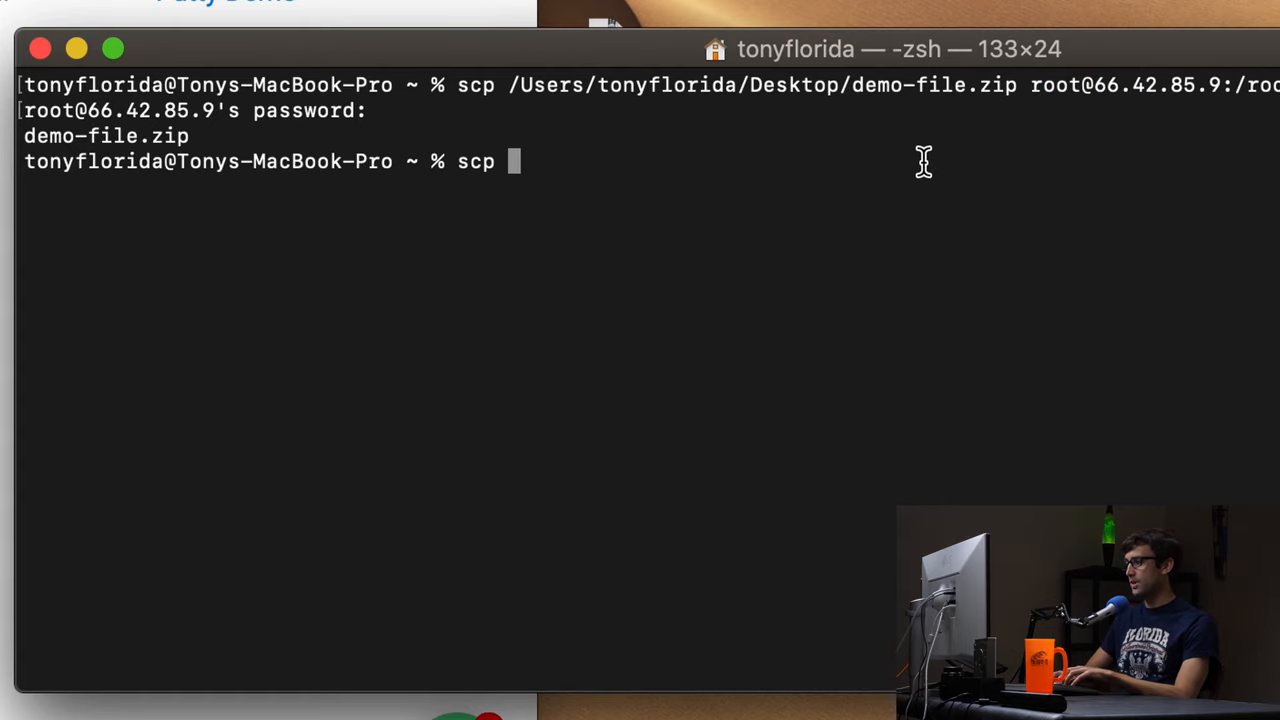
pyautogui.write('root@')
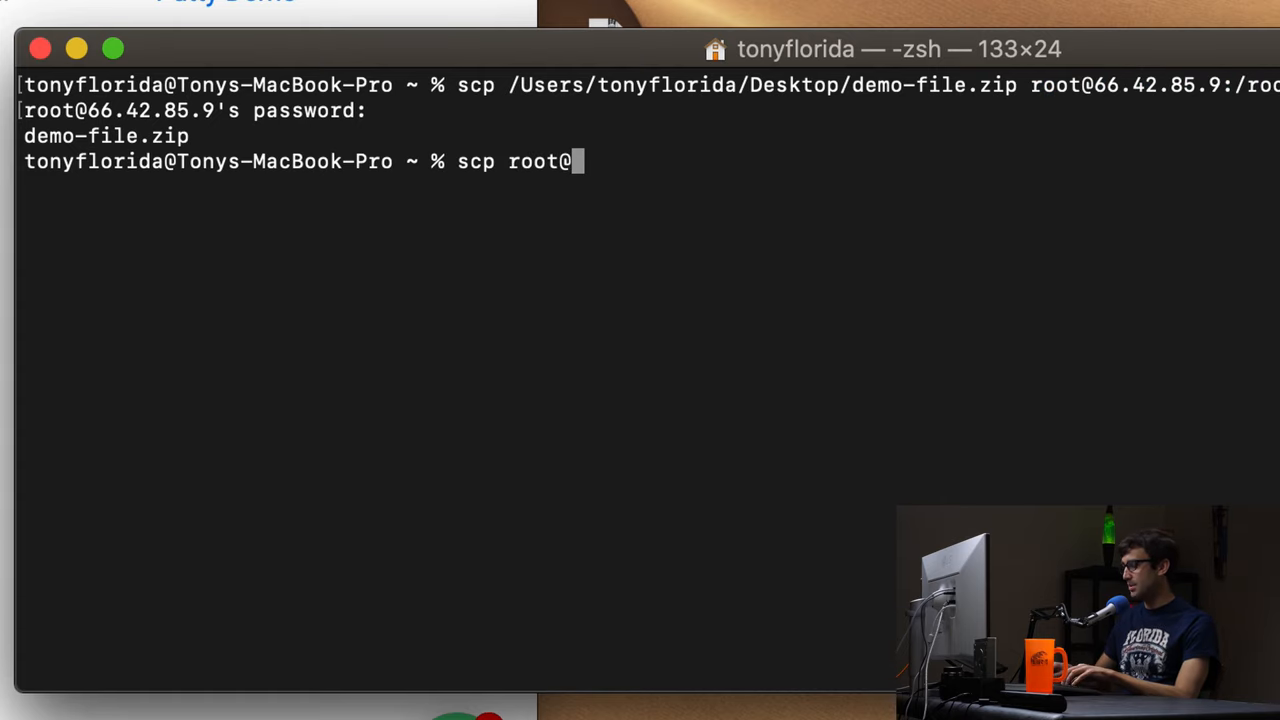
pyautogui.write('66.42')
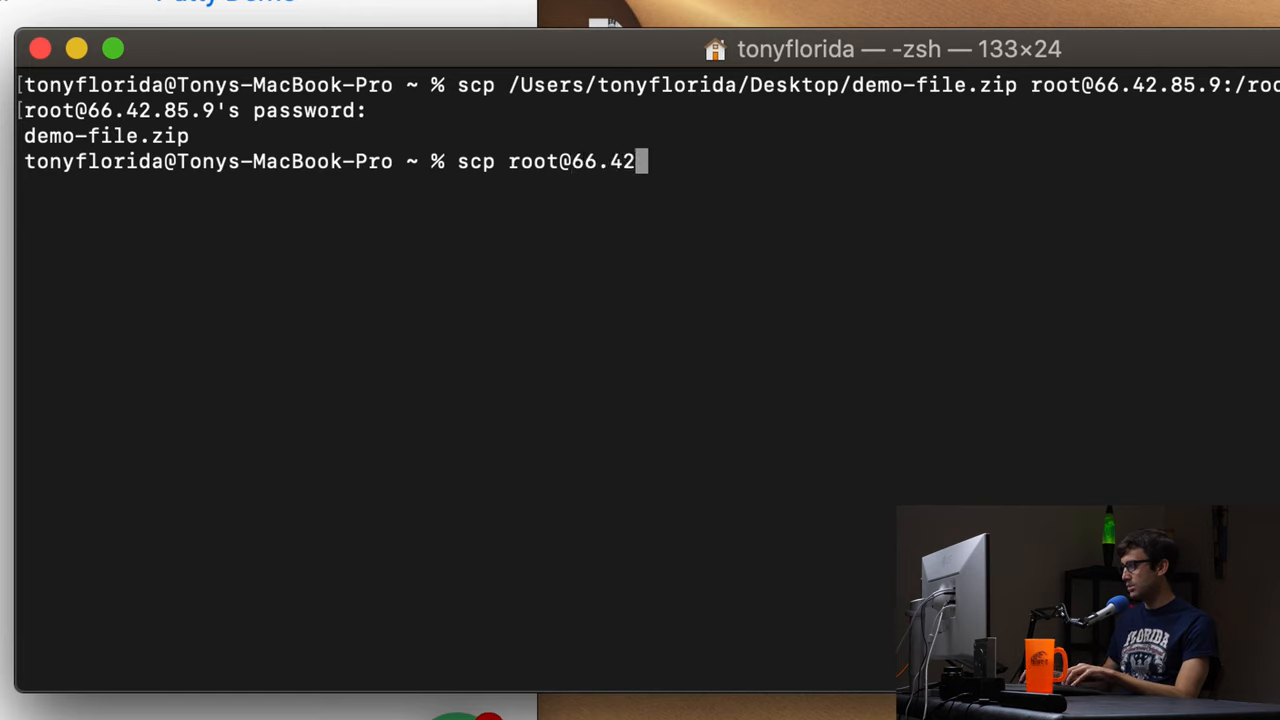
pyautogui.write('85.')
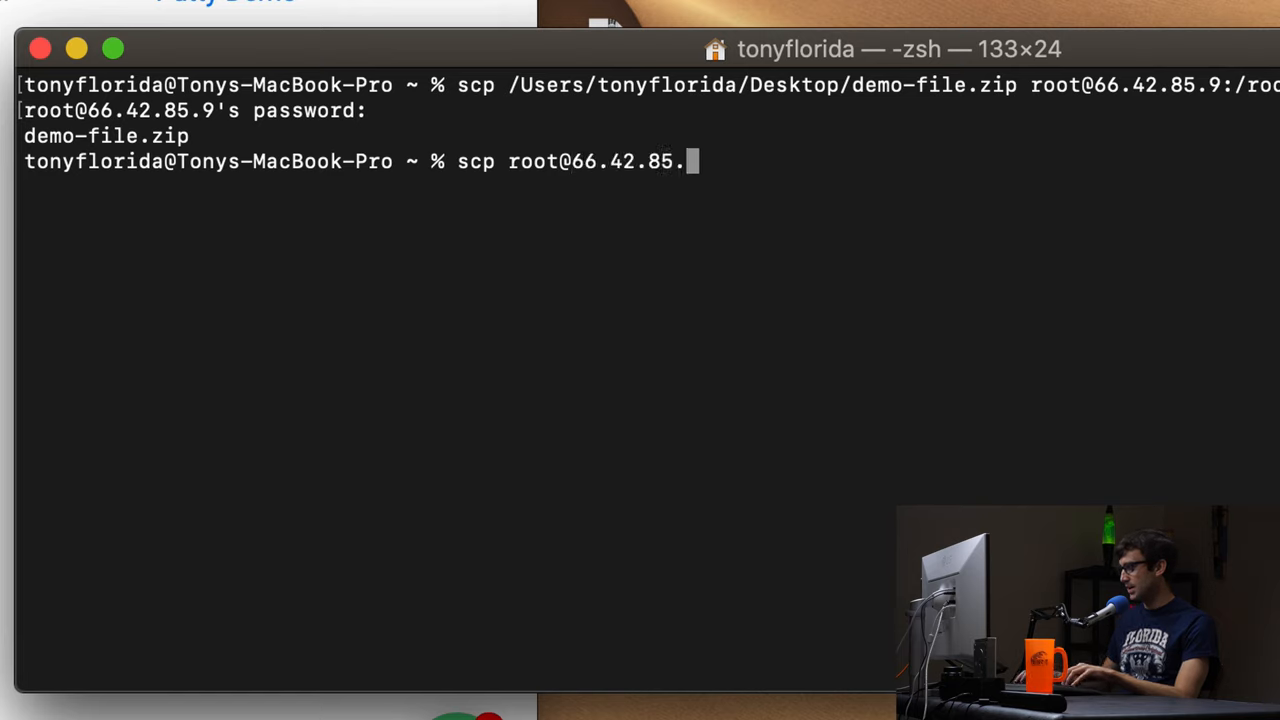
pyautogui.write('9:')
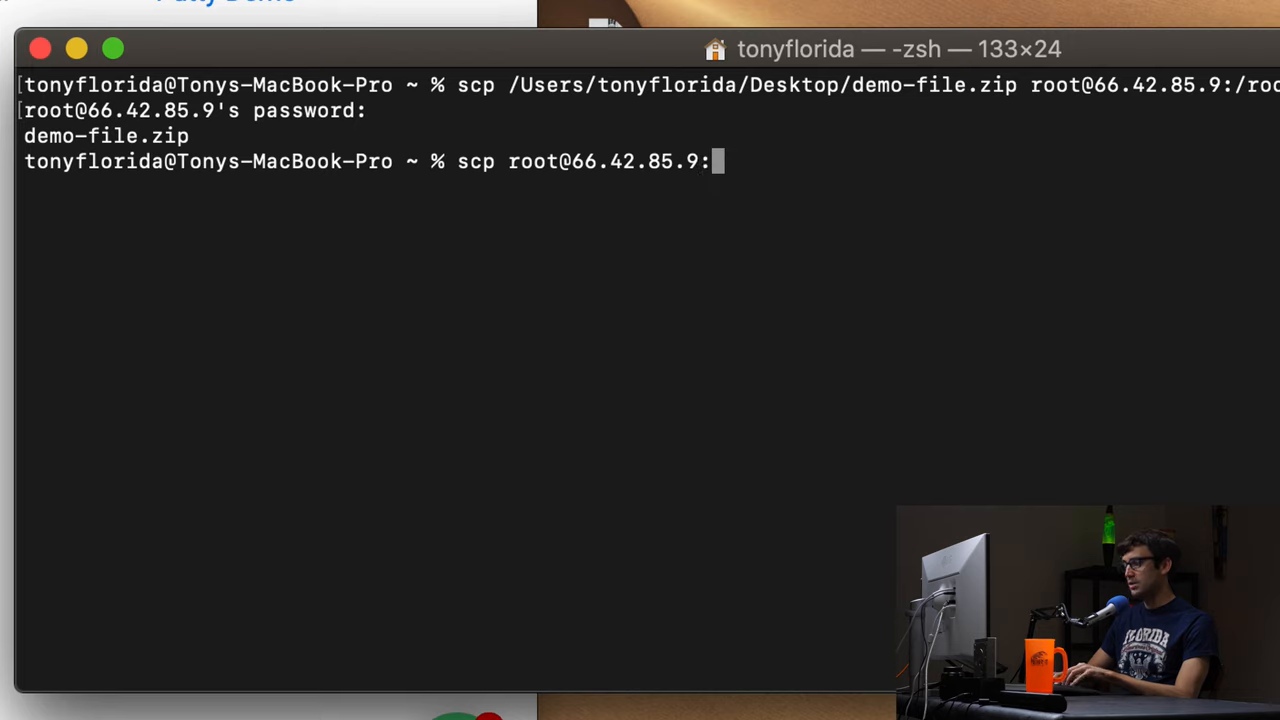
pyautogui.write('/ro')
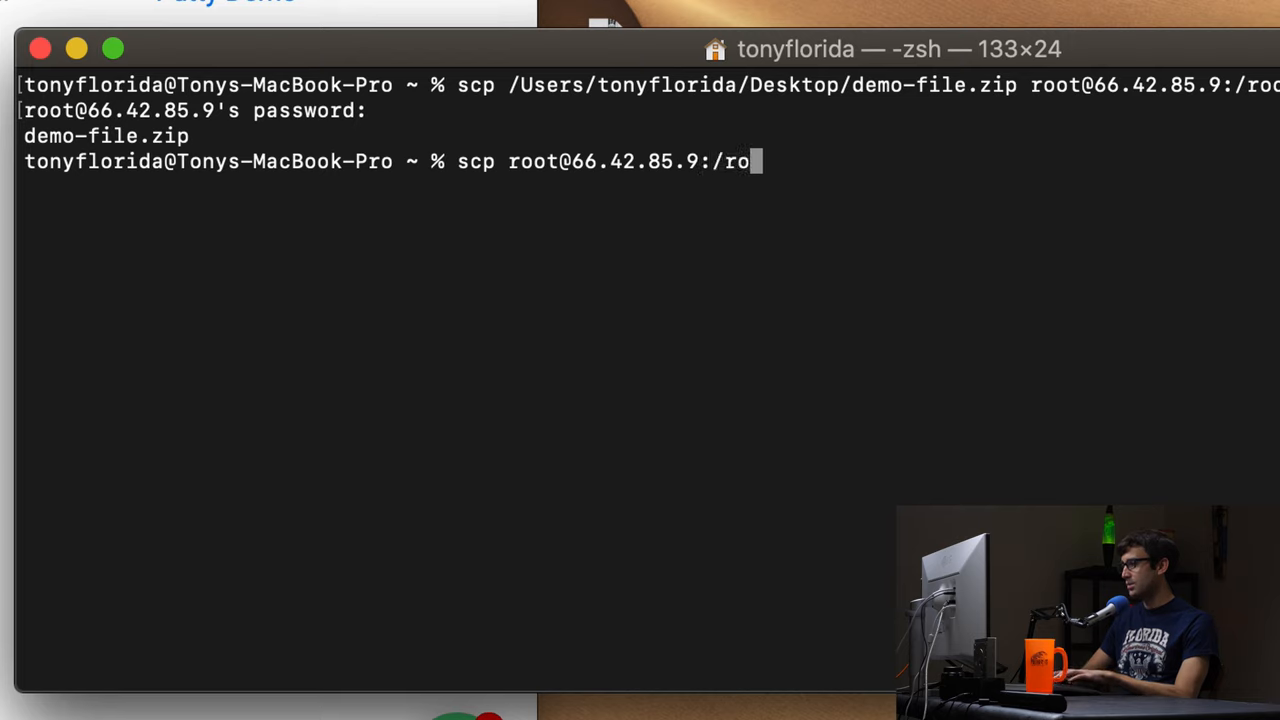
pyautogui.write('t/')
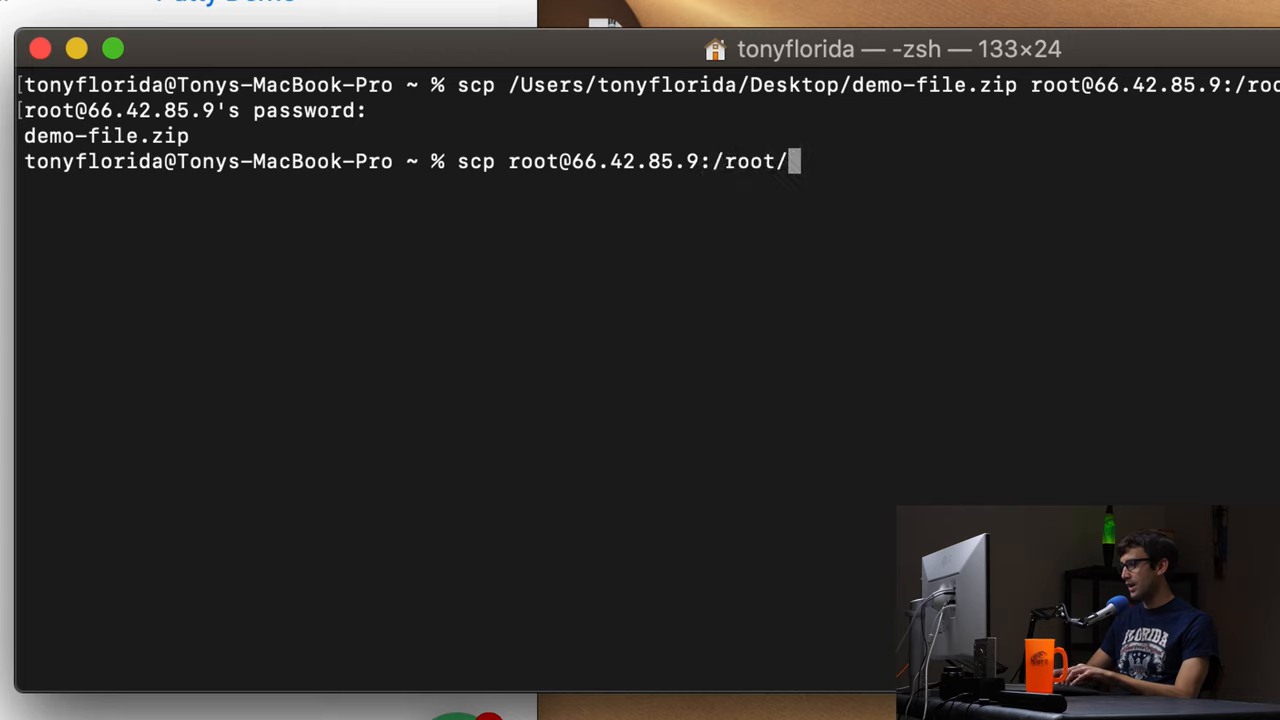
pyautogui.write('a-f')
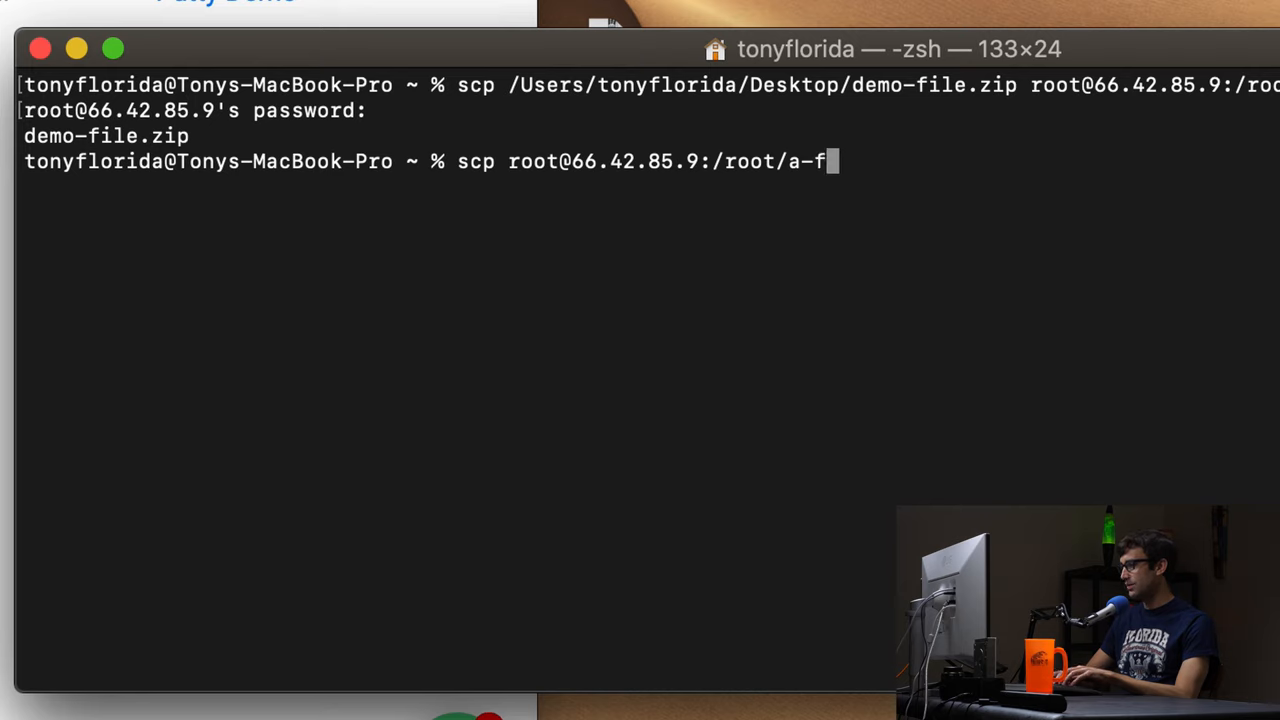
pyautogui.write('ile.txt')
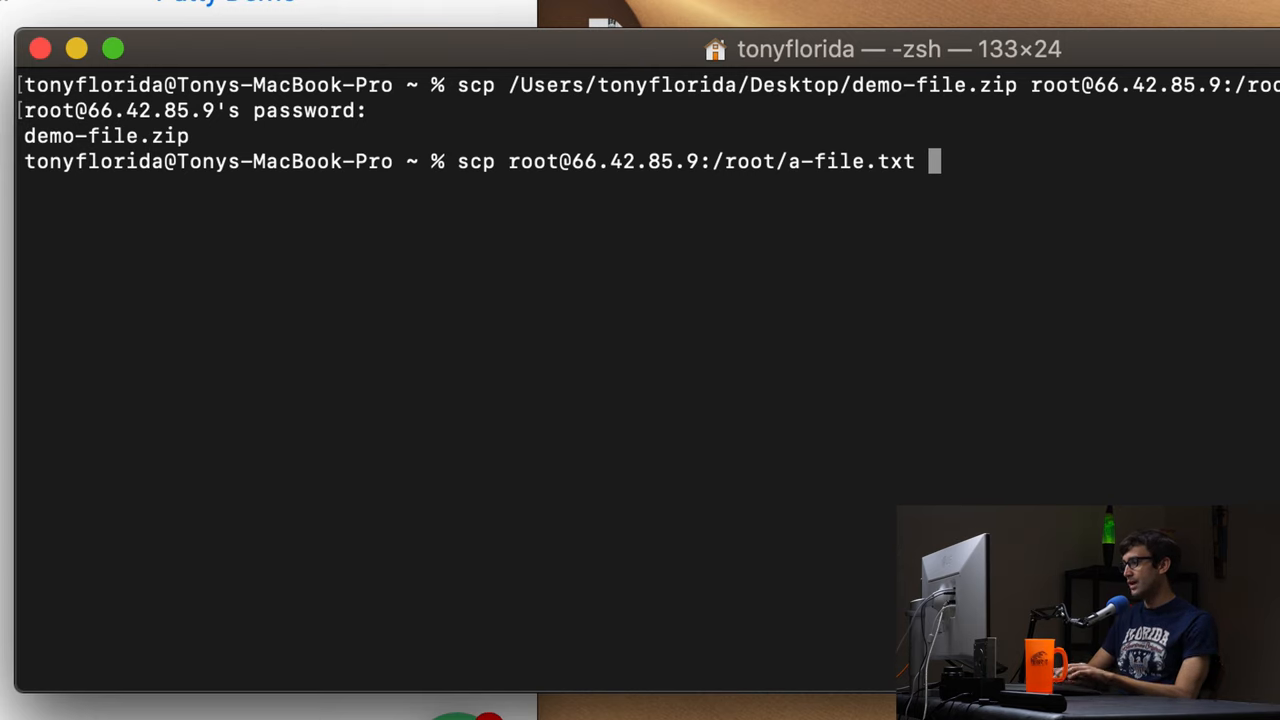
pyautogui.write('/')
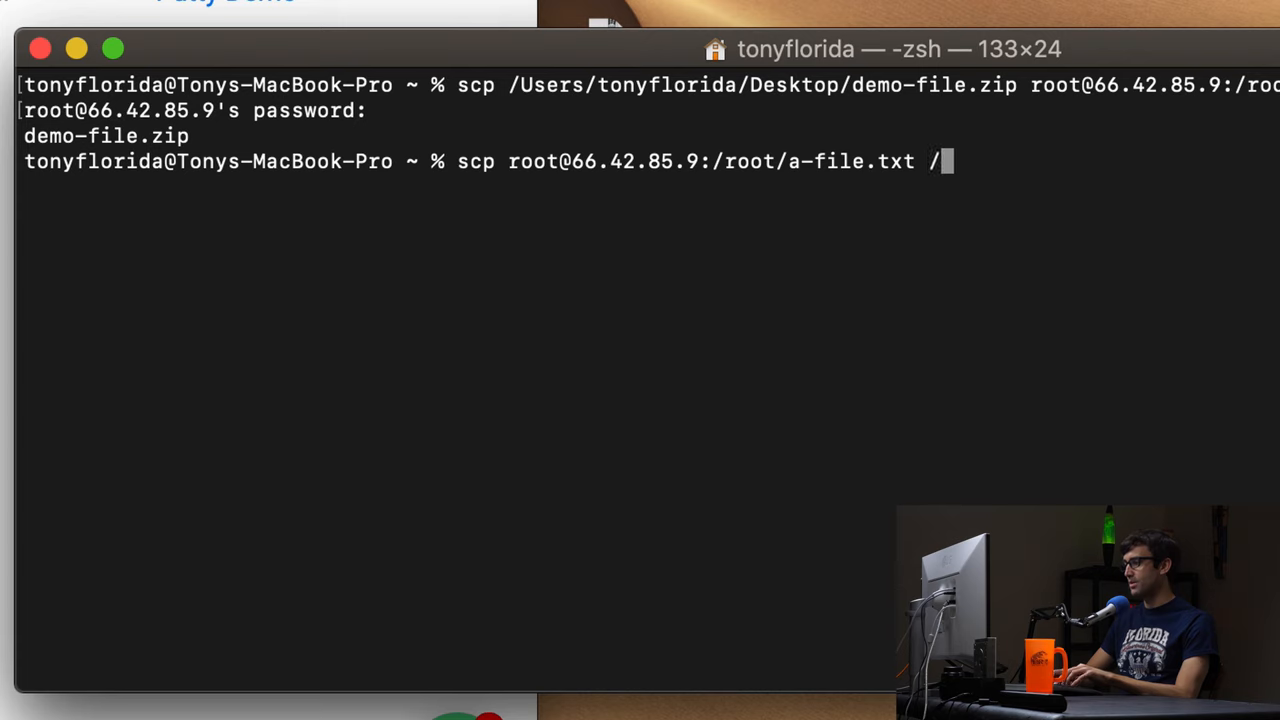
pyautogui.write('Users/')
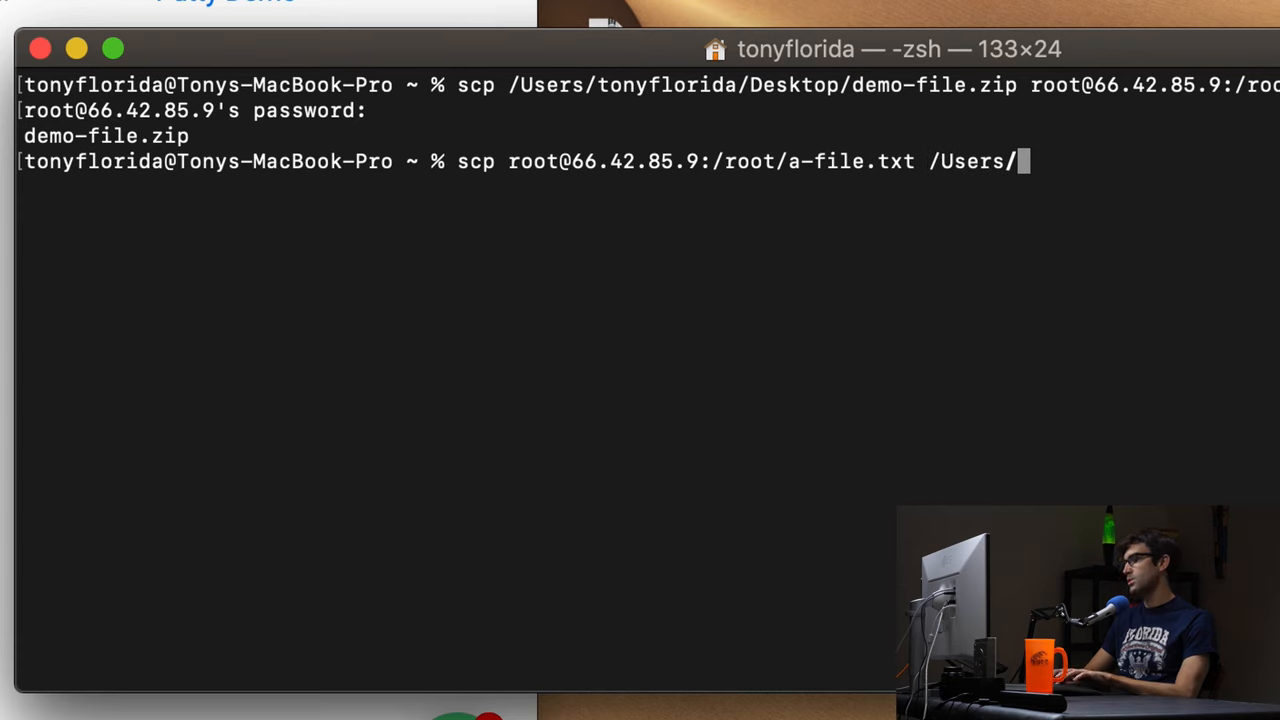
pyautogui.write('tonyflor')
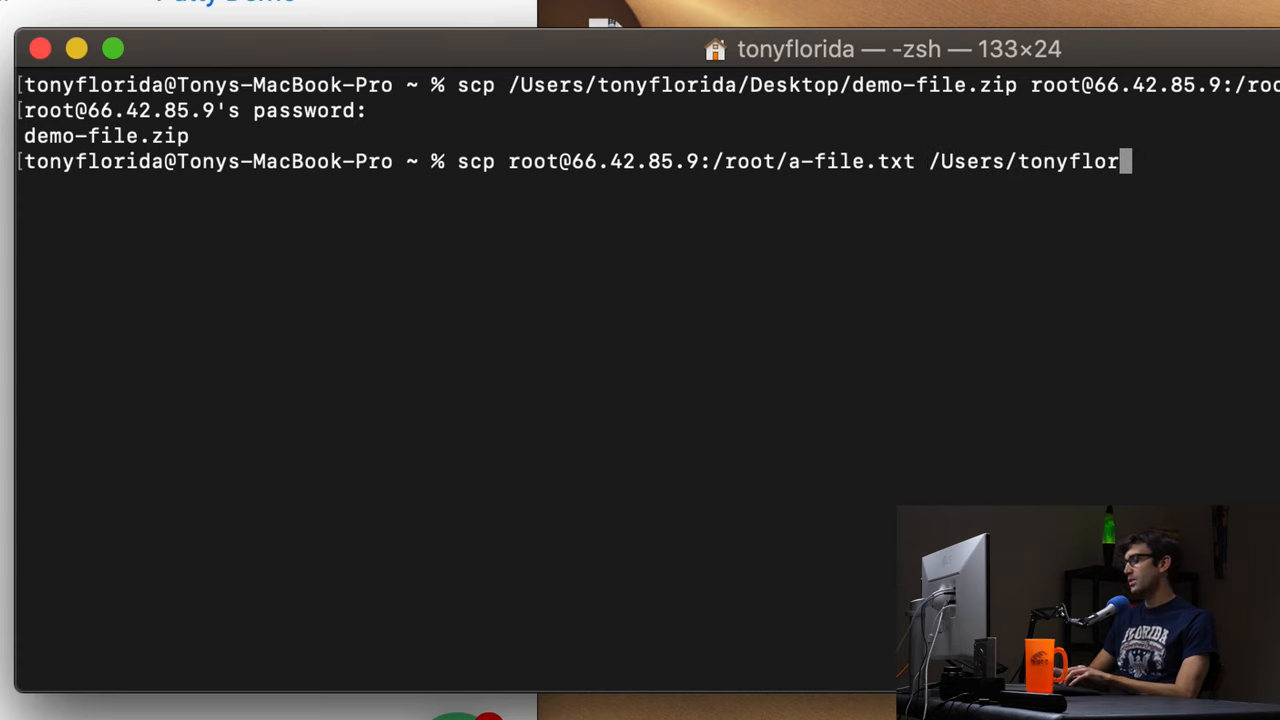
# Replace the long destination path with ~/Desktop/a-file.txt.
pyautogui.press('backspace')
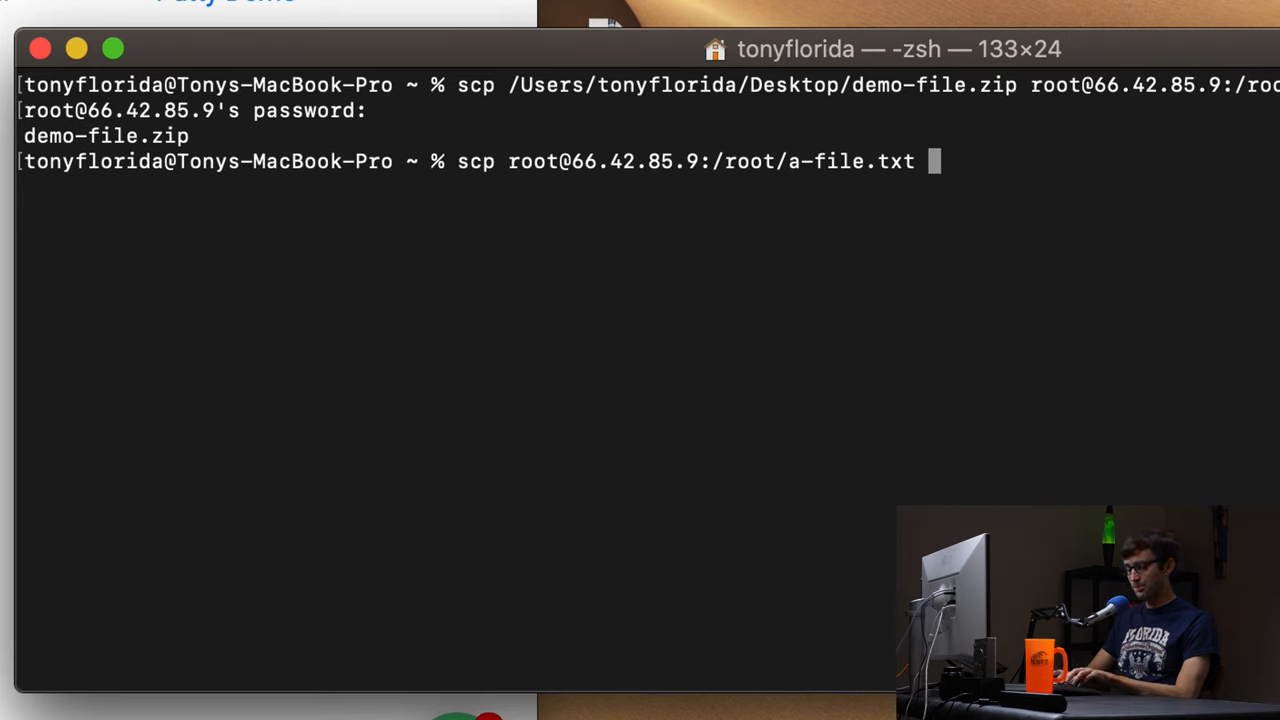
pyautogui.write('~')
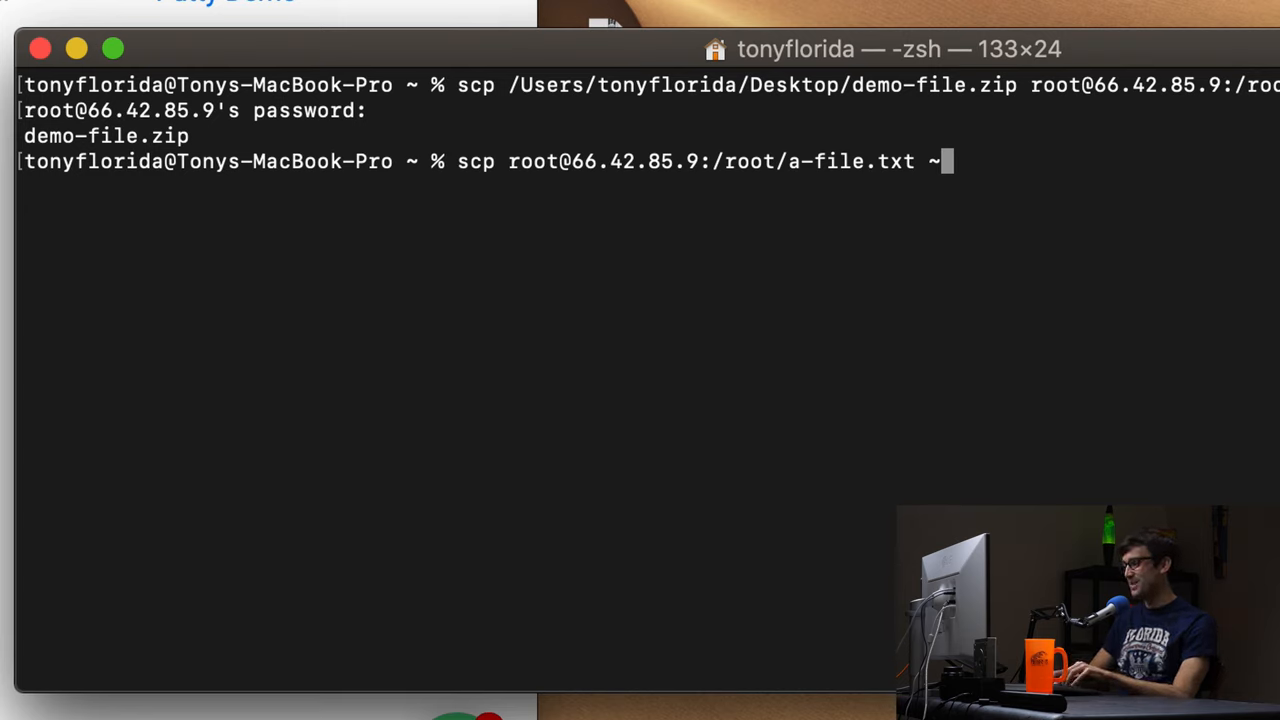
pyautogui.write('/')
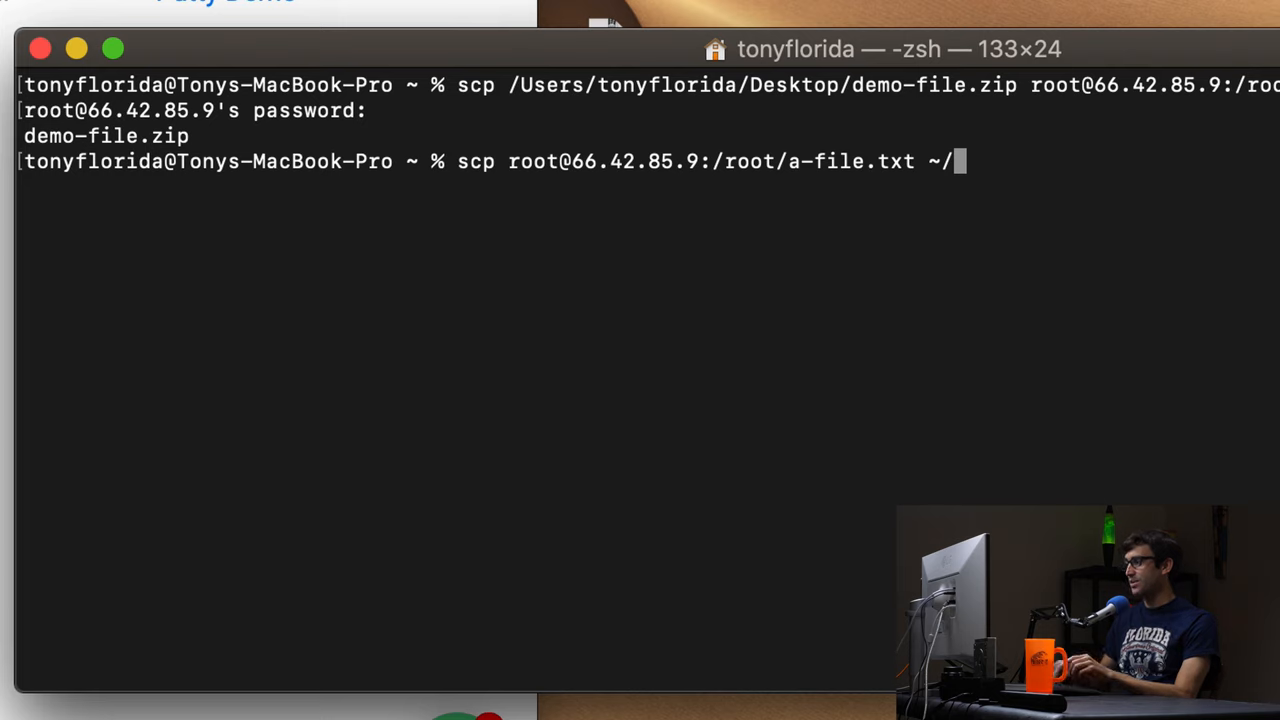
pyautogui.doubleClick(667, 84)
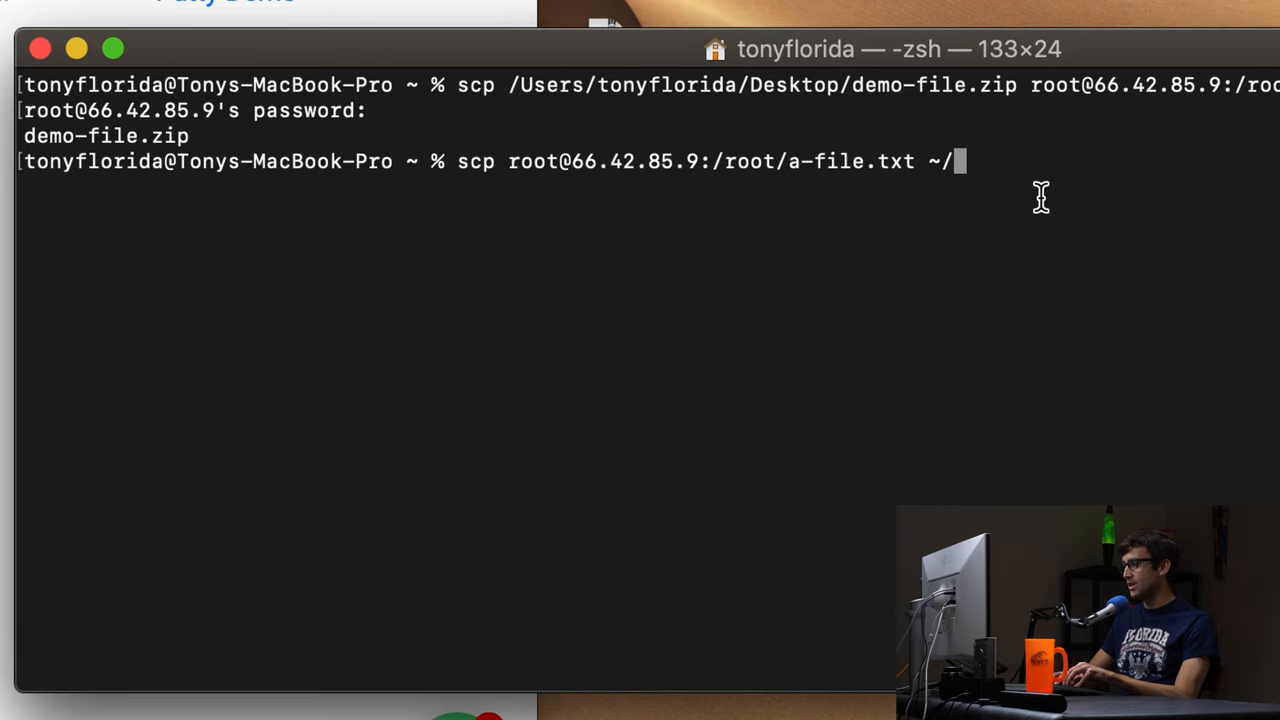
pyautogui.write('Desktop')
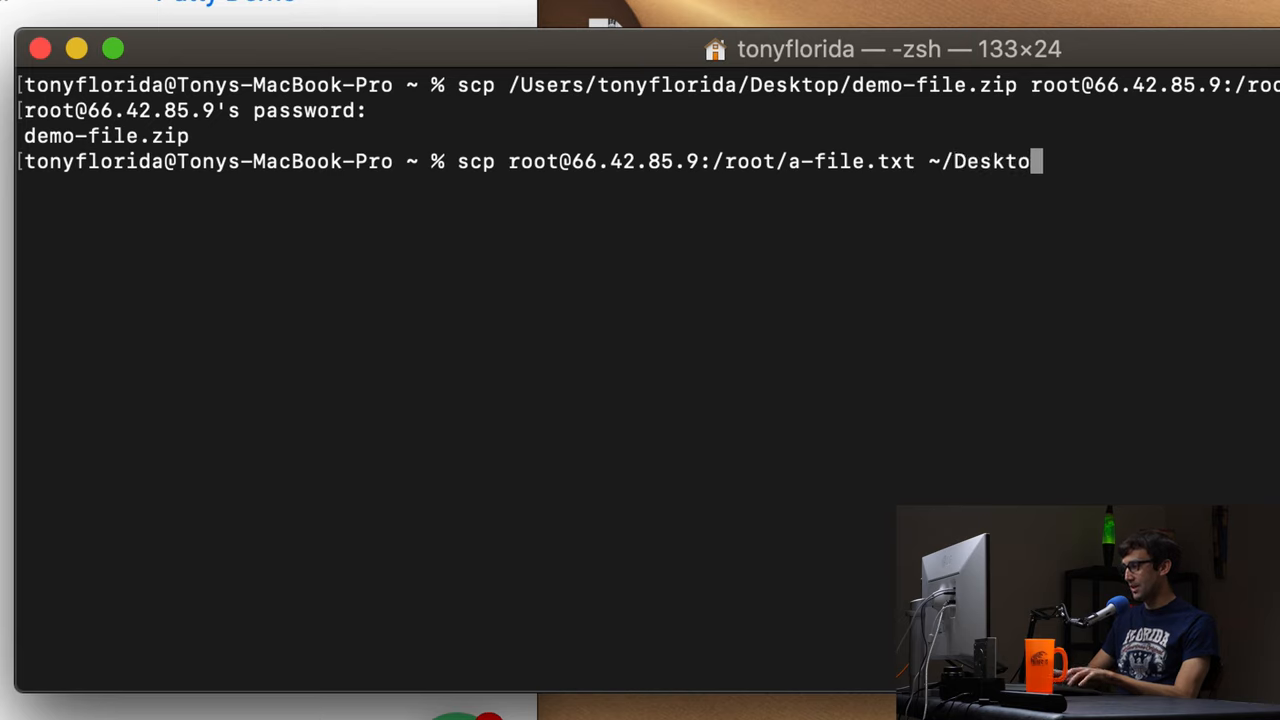
pyautogui.write('/')
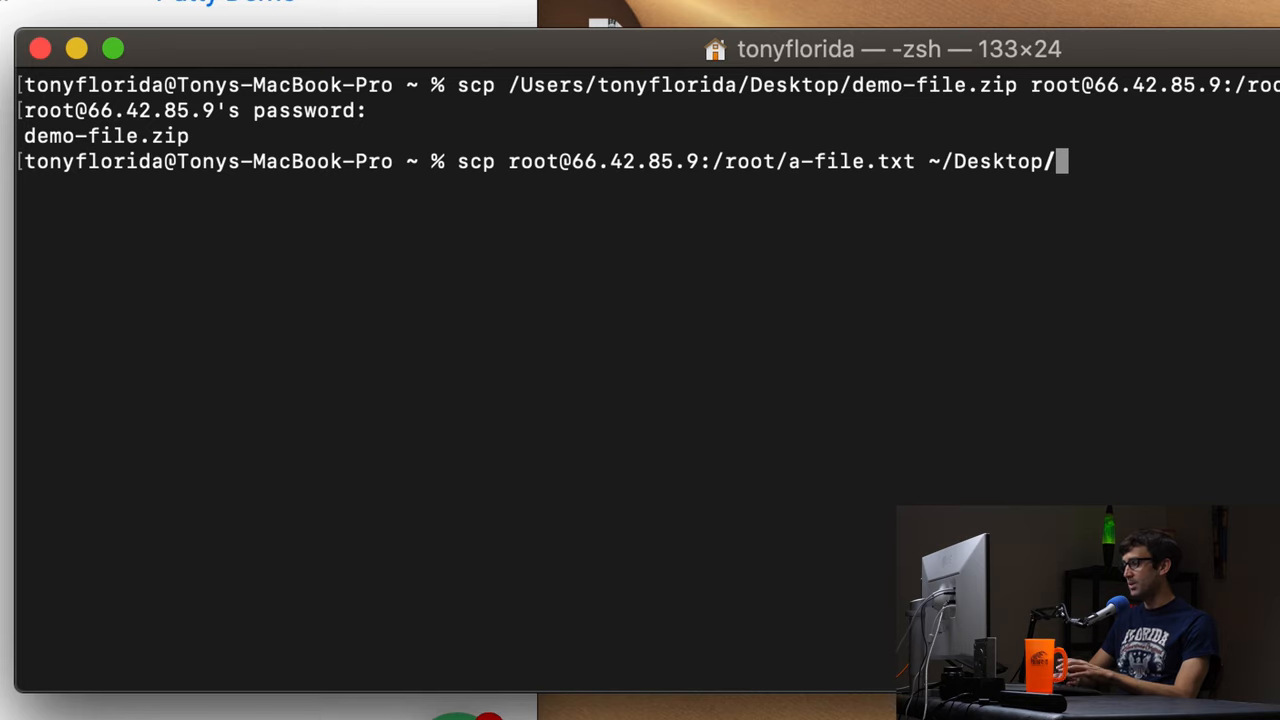
pyautogui.write('a-fi')
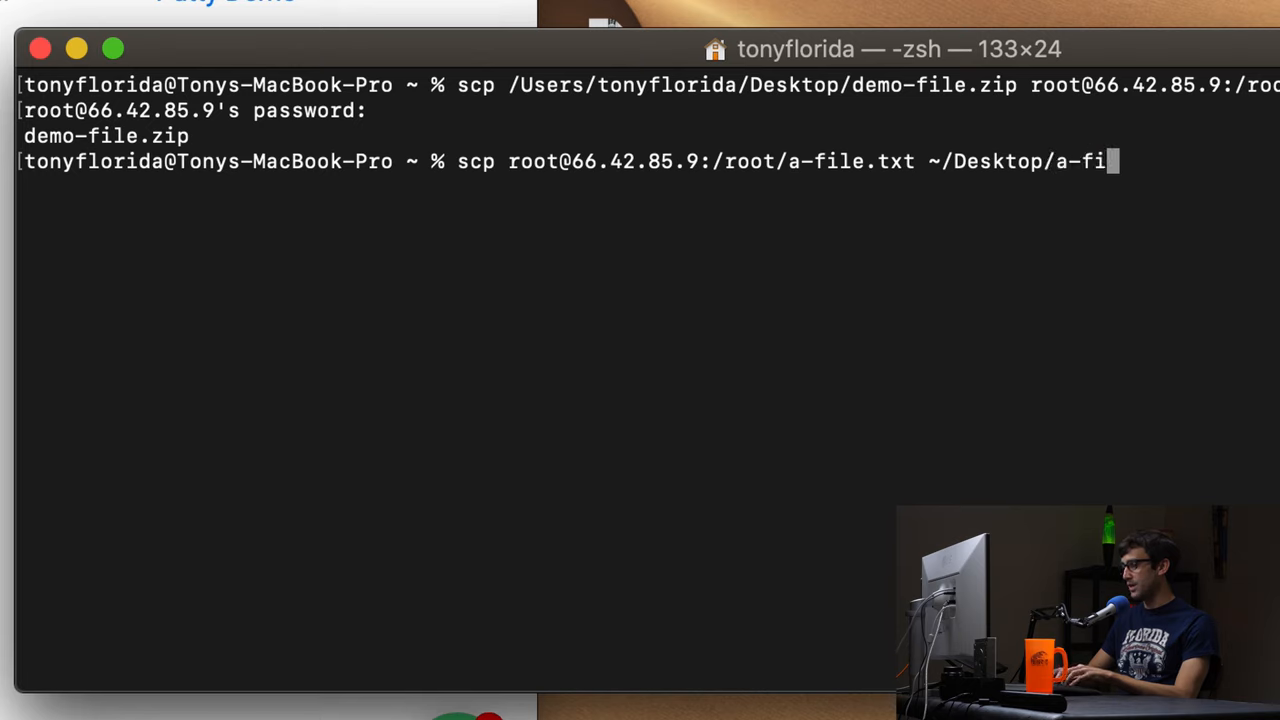
pyautogui.write('le.txt')
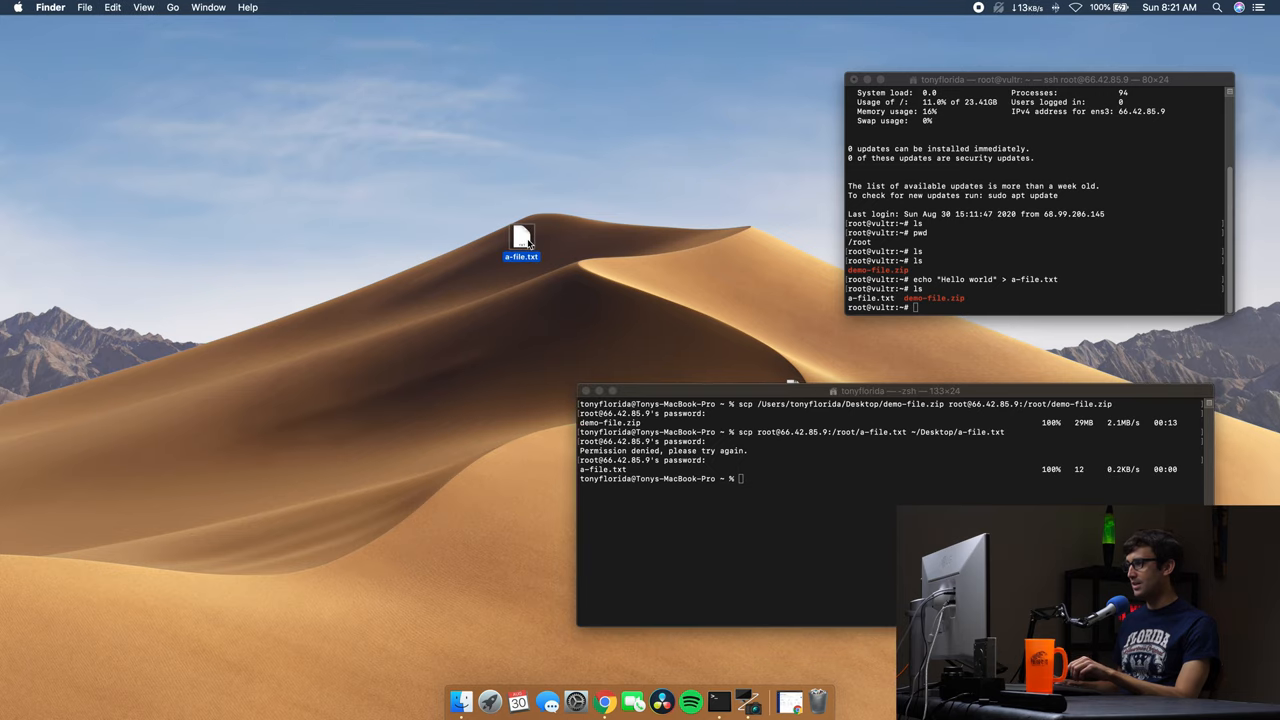
# Open the downloaded a-file.txt from the Desktop to view "Hello world".
pyautogui.doubleClick(521, 237)
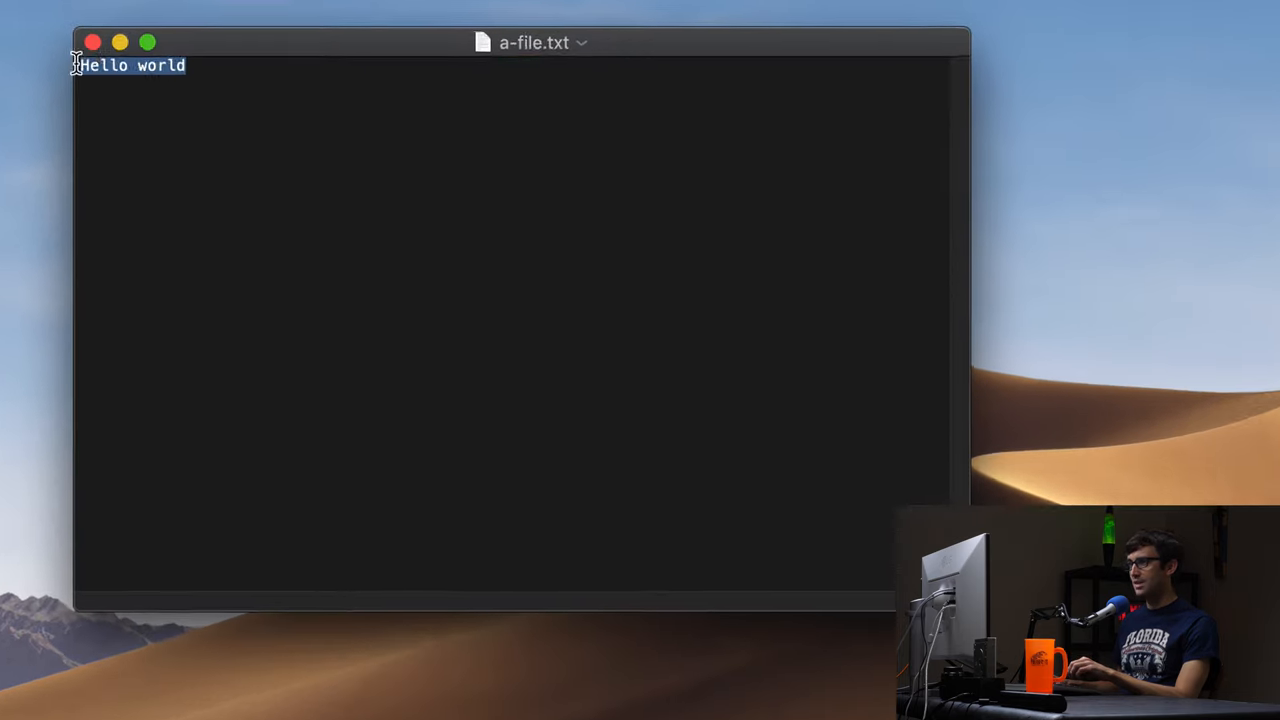